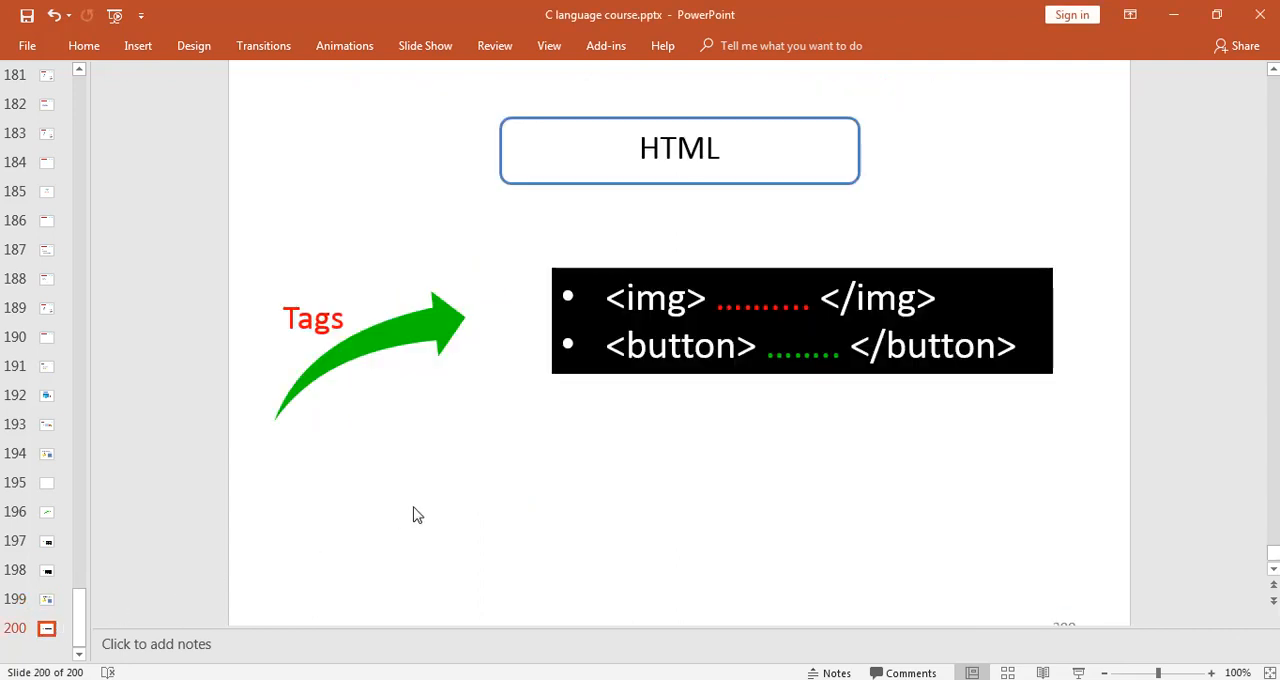
mouse_move(436, 512)
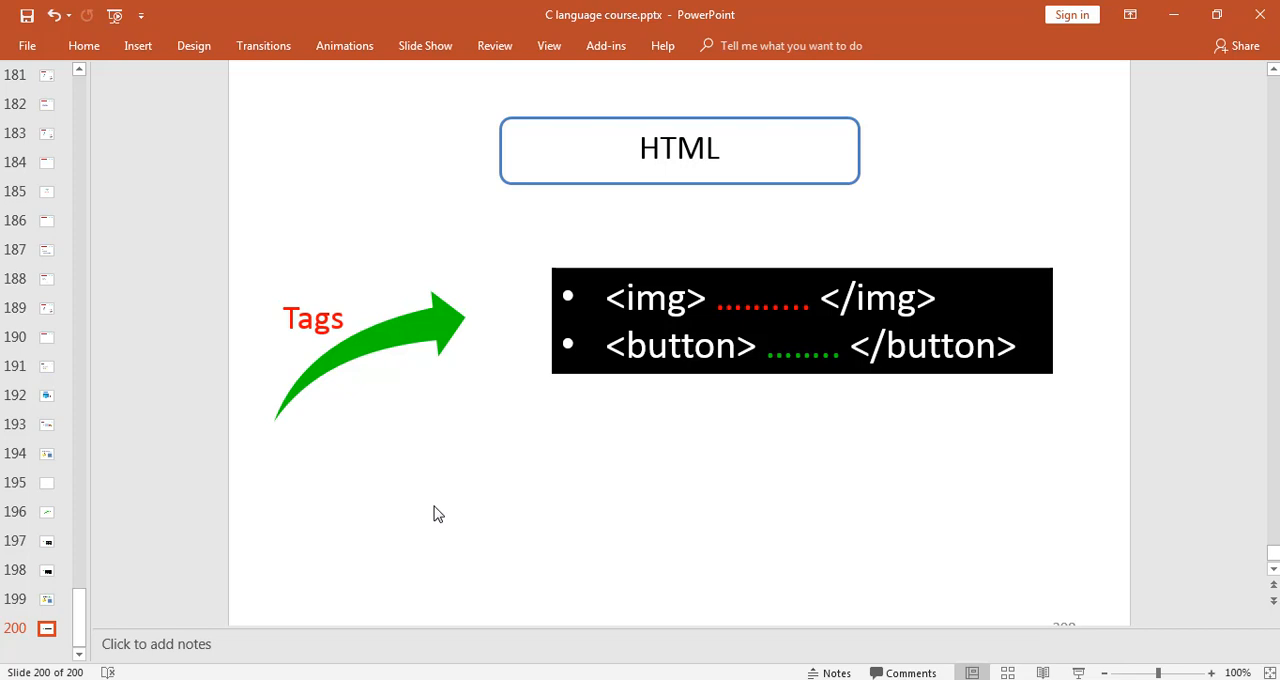
mouse_move(424, 672)
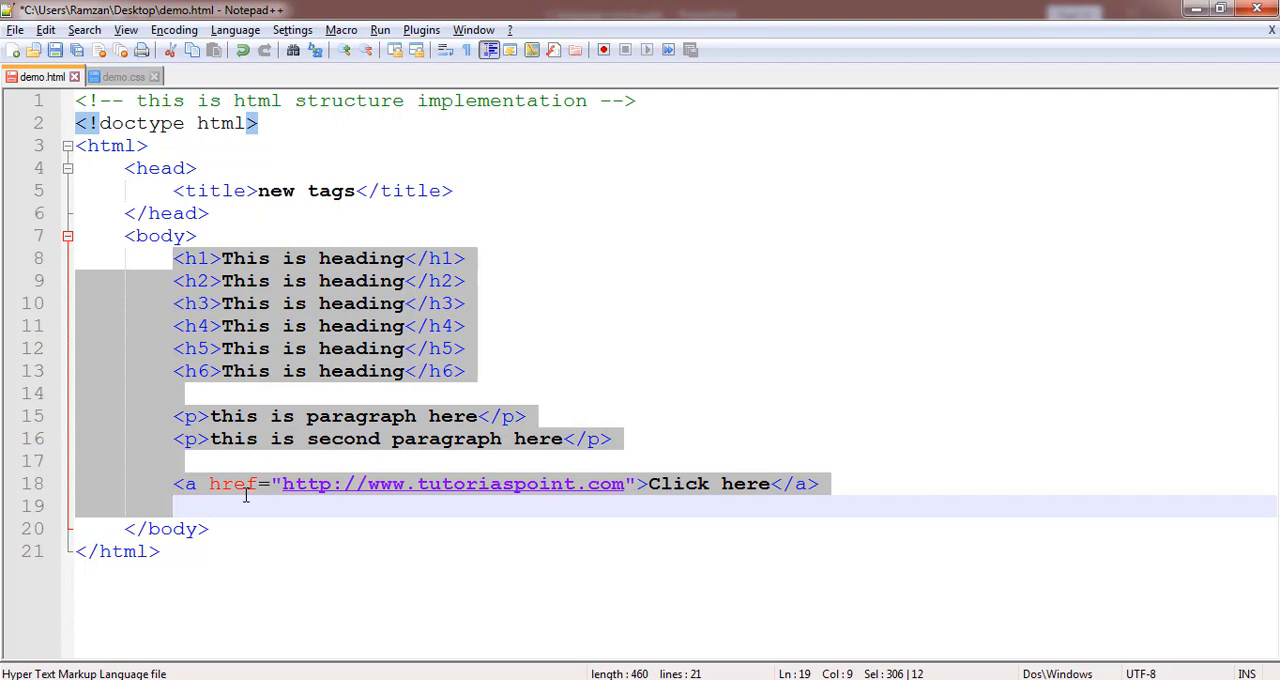
Step: Delete the old headings, paragraphs and link, leaving demo.html's body empty
key("Delete")
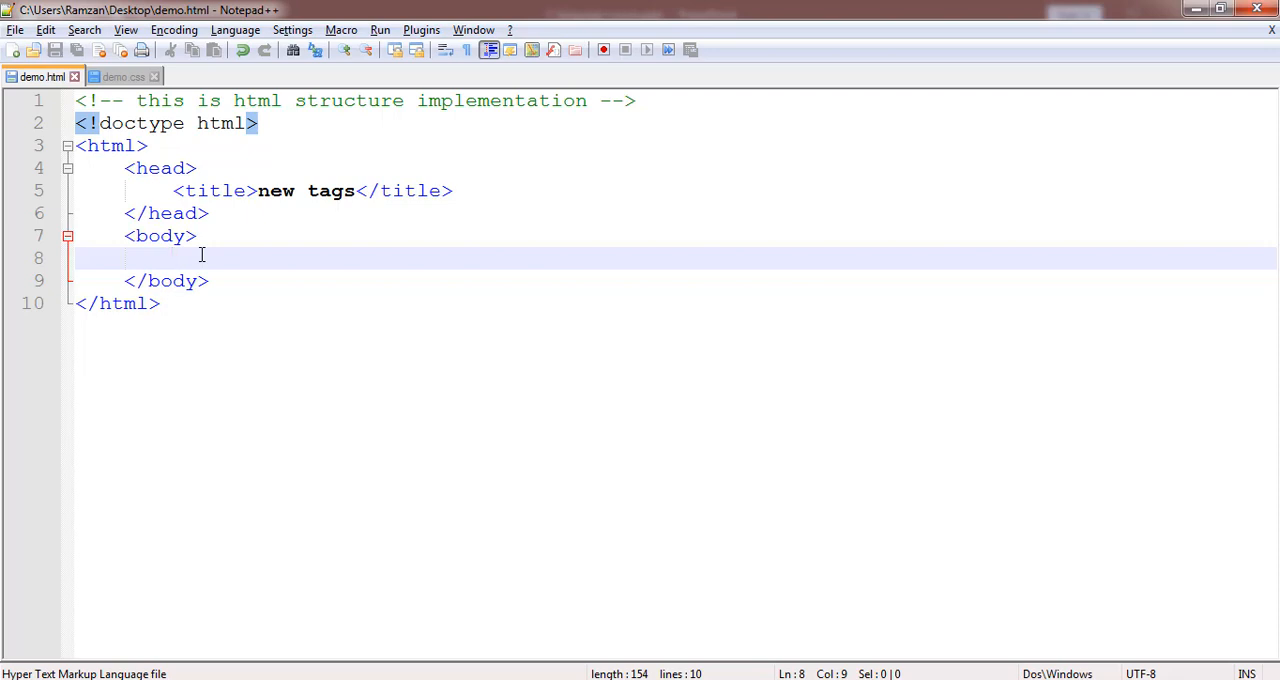
Step: Write an <img> tag in the body and begin its src attribute
type("<img")
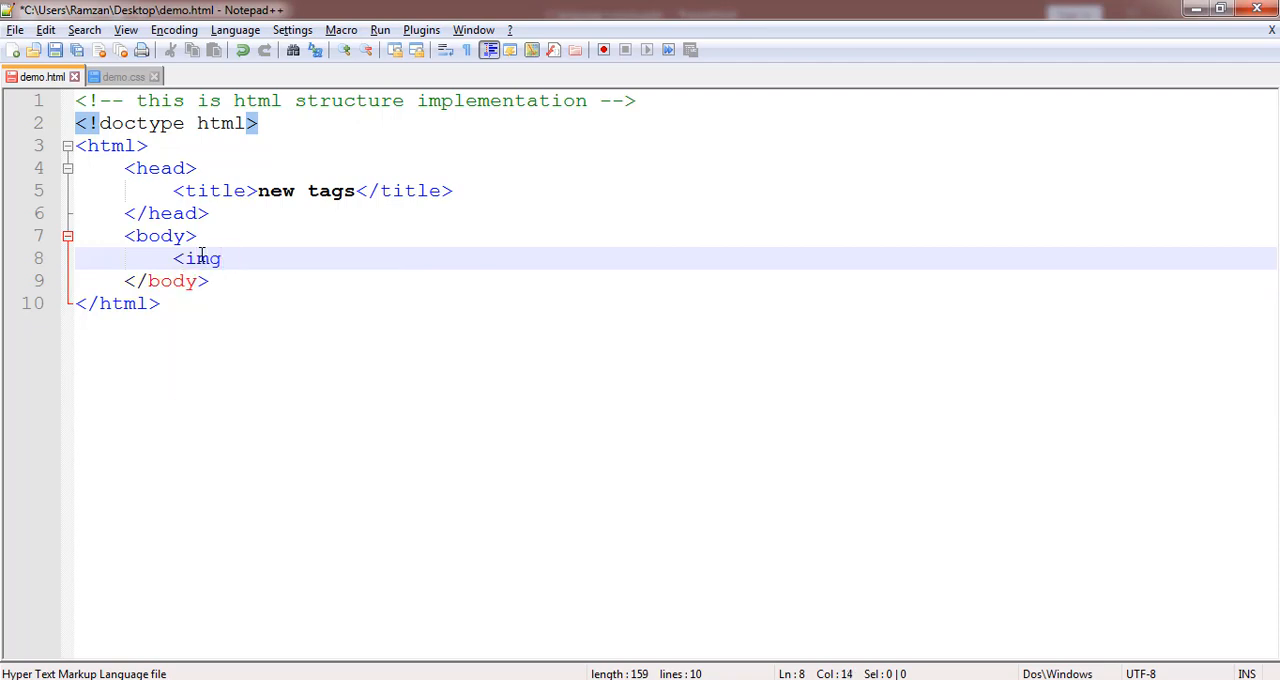
key("Backspace")
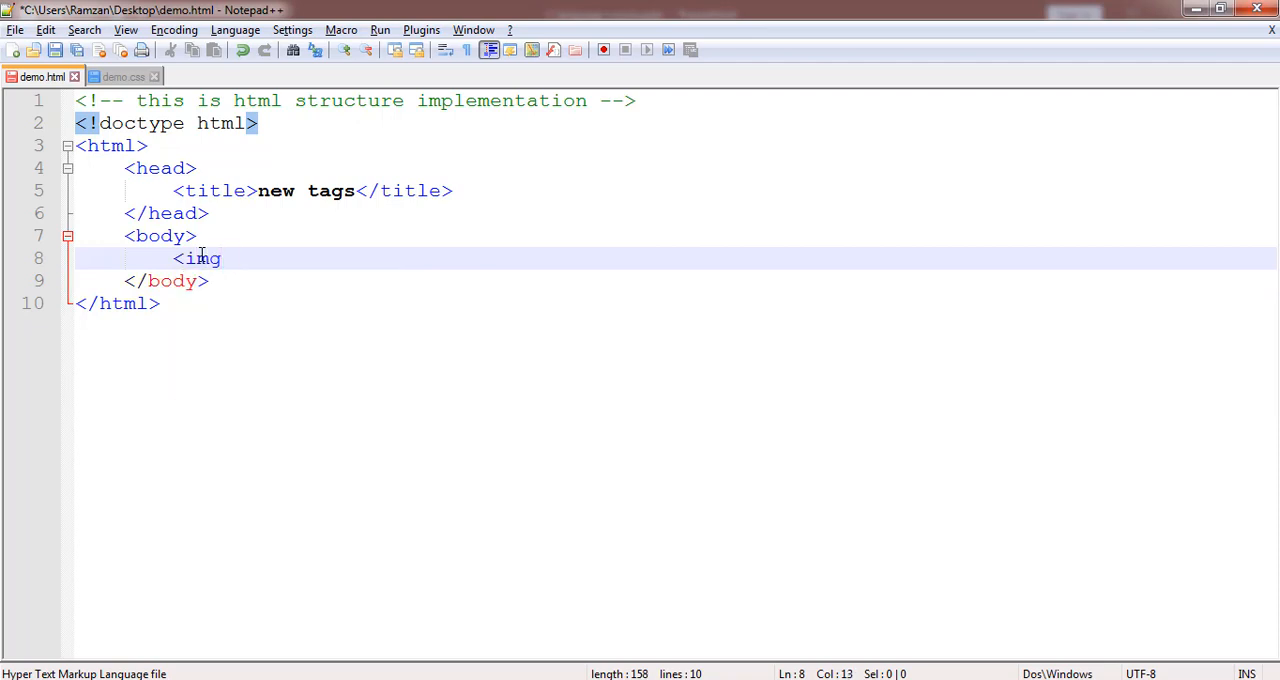
type(">")
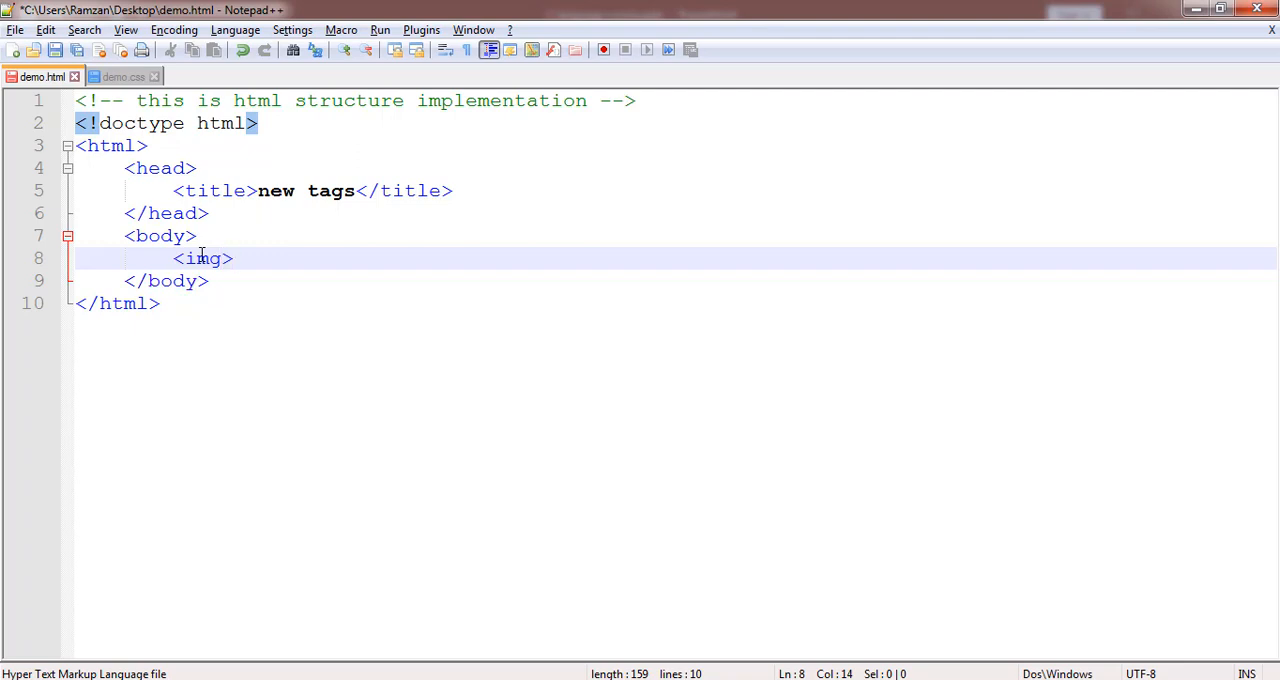
left_click(232, 258)
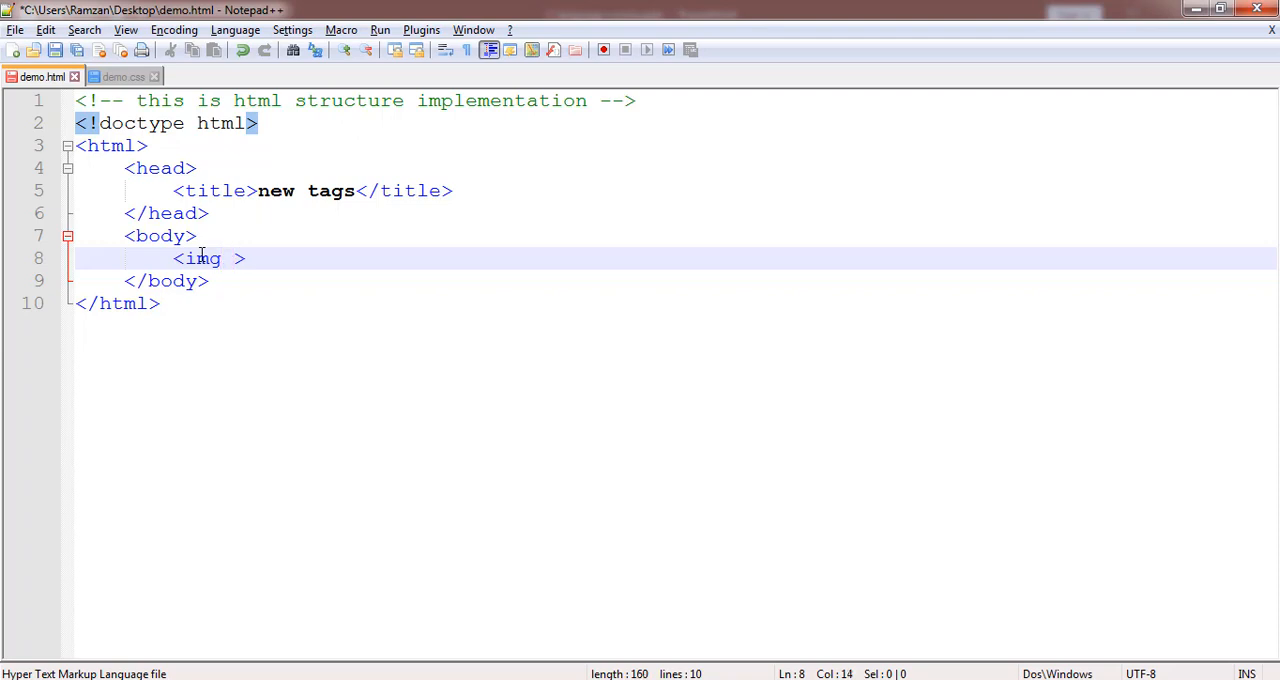
type("s")
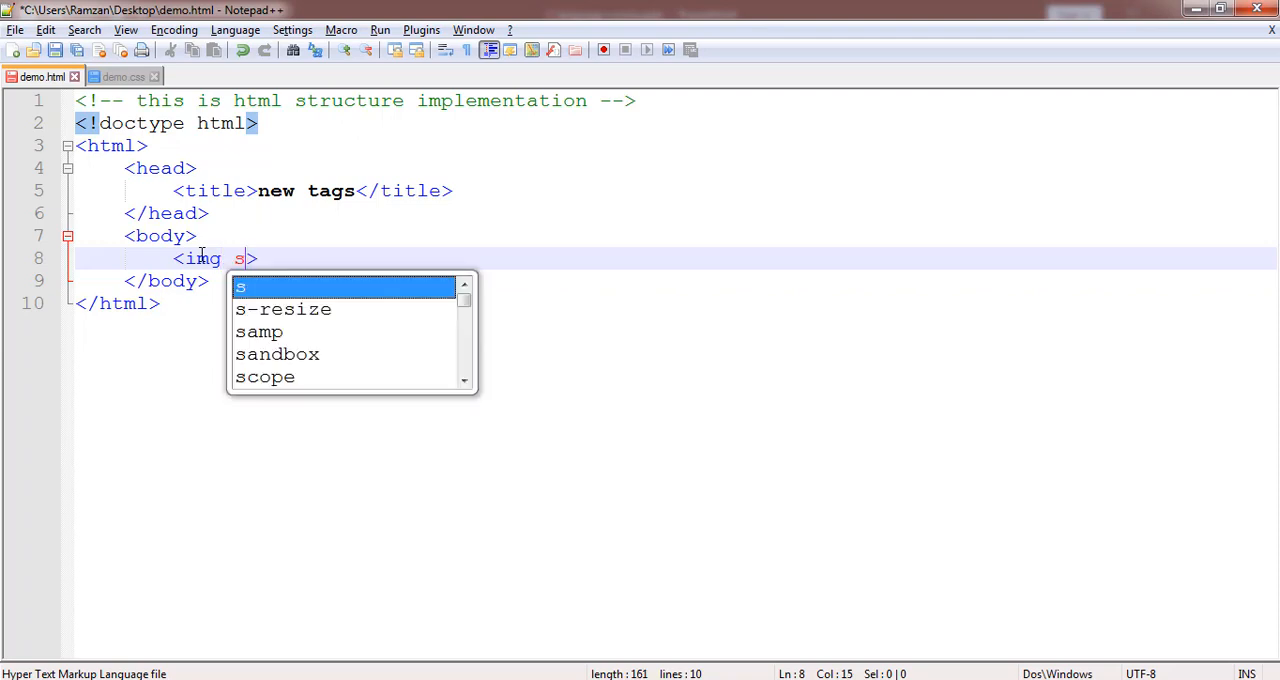
type("rc=")
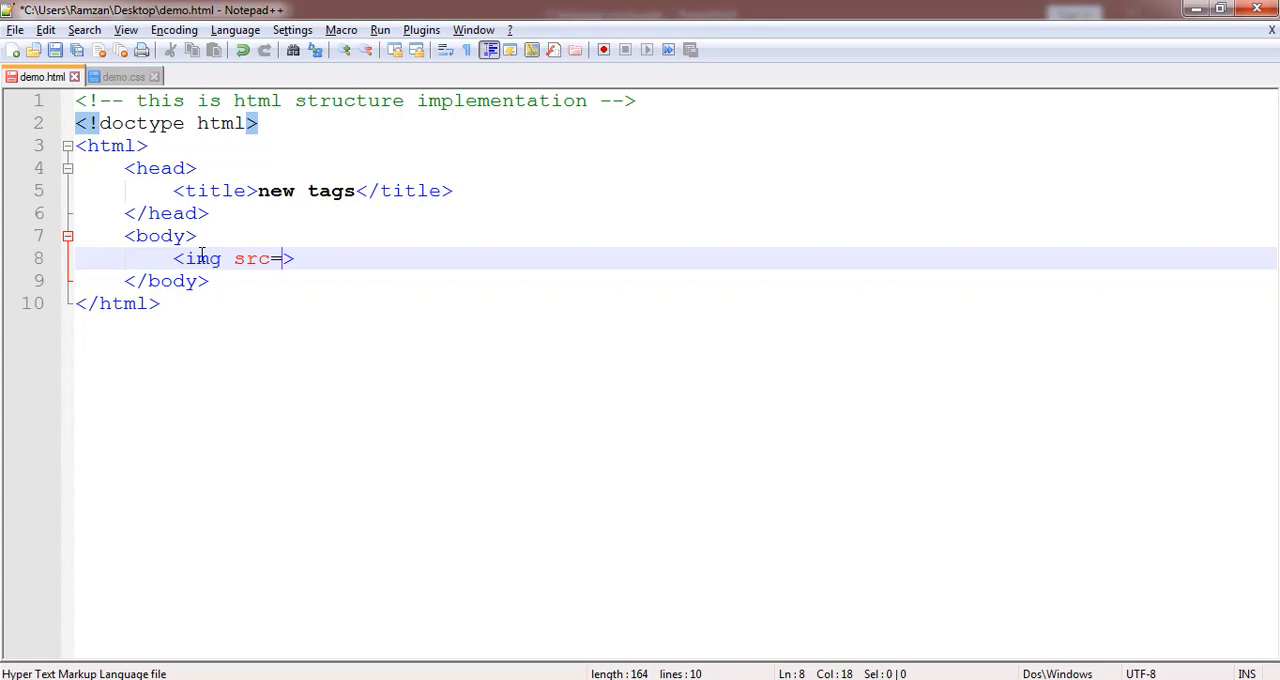
key("alt+tab")
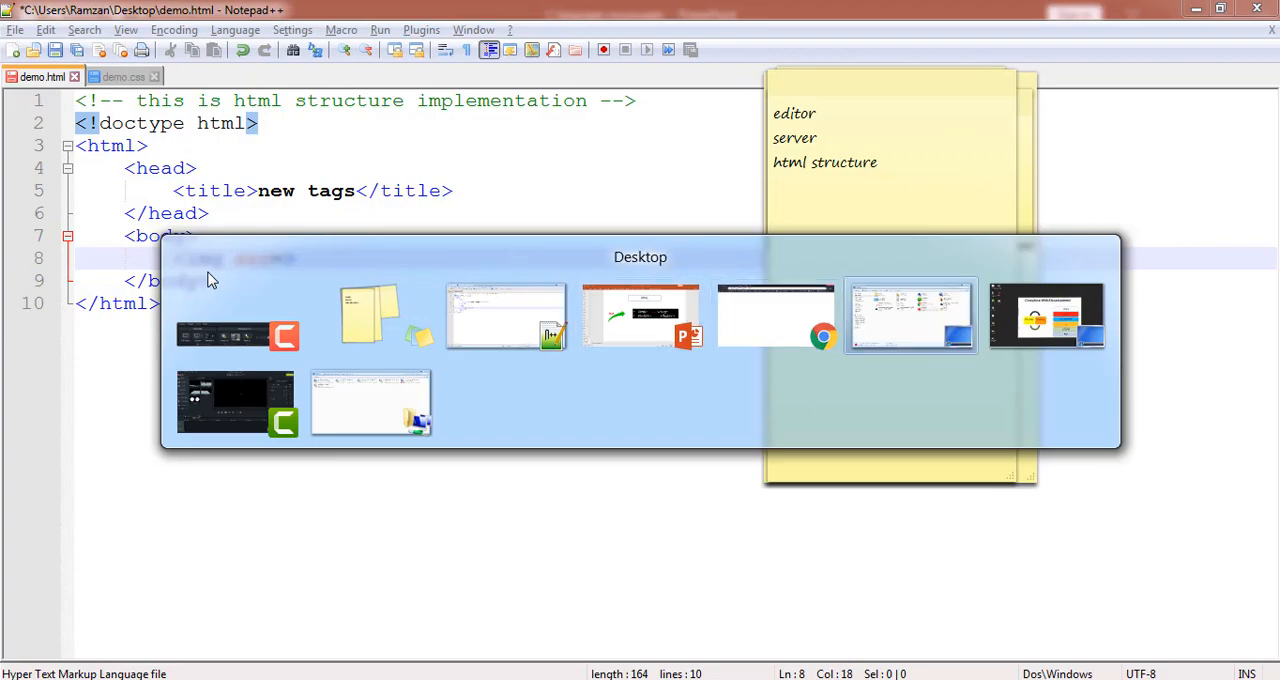
Step: On the desktop, check apple.png's details and select demo.html beside it
left_click(640, 256)
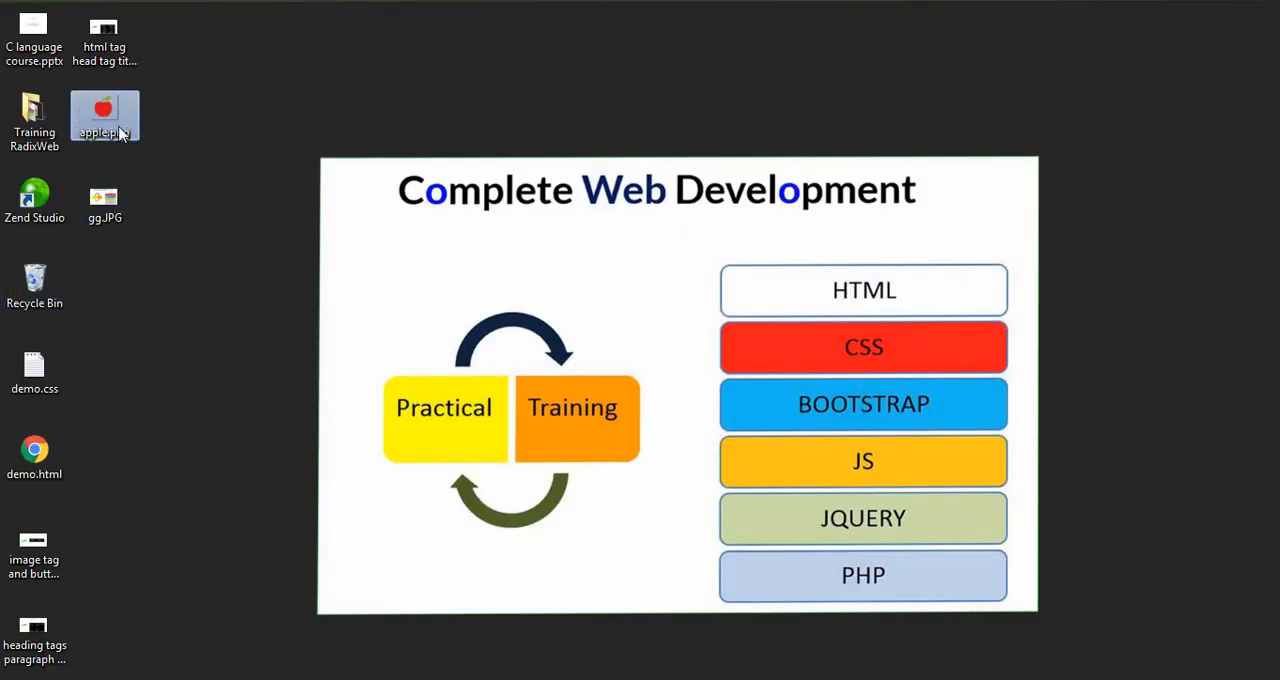
mouse_move(104, 120)
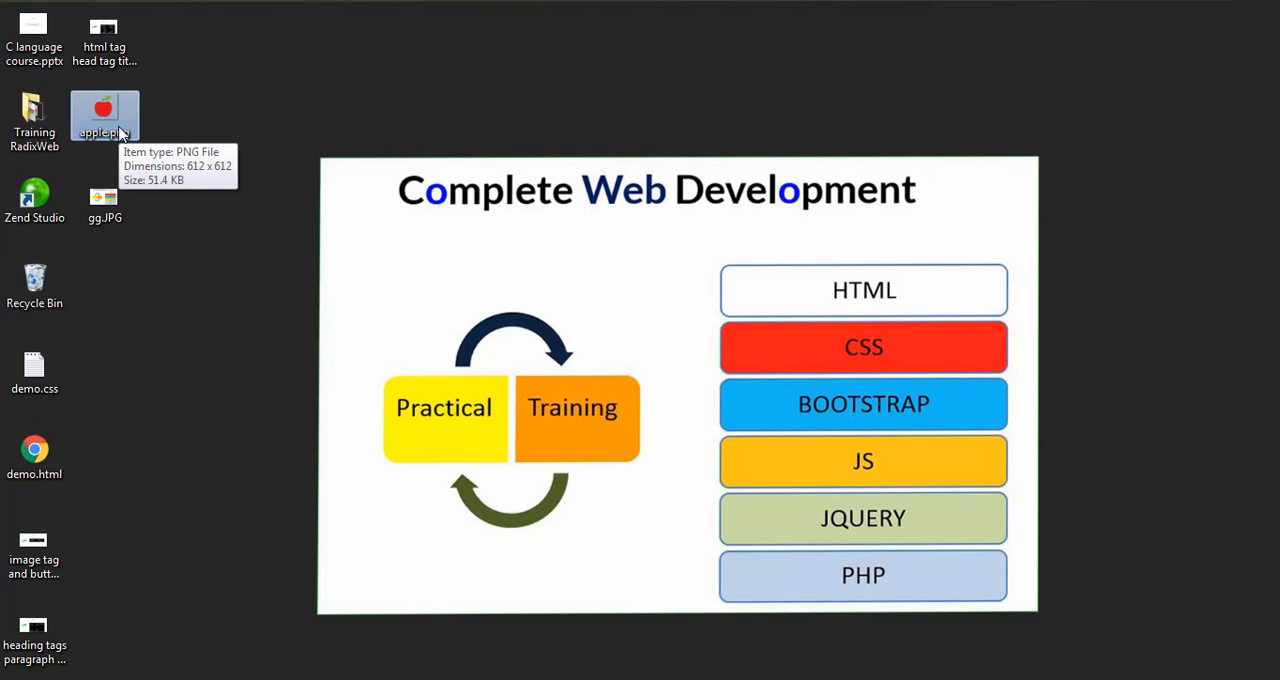
mouse_move(390, 564)
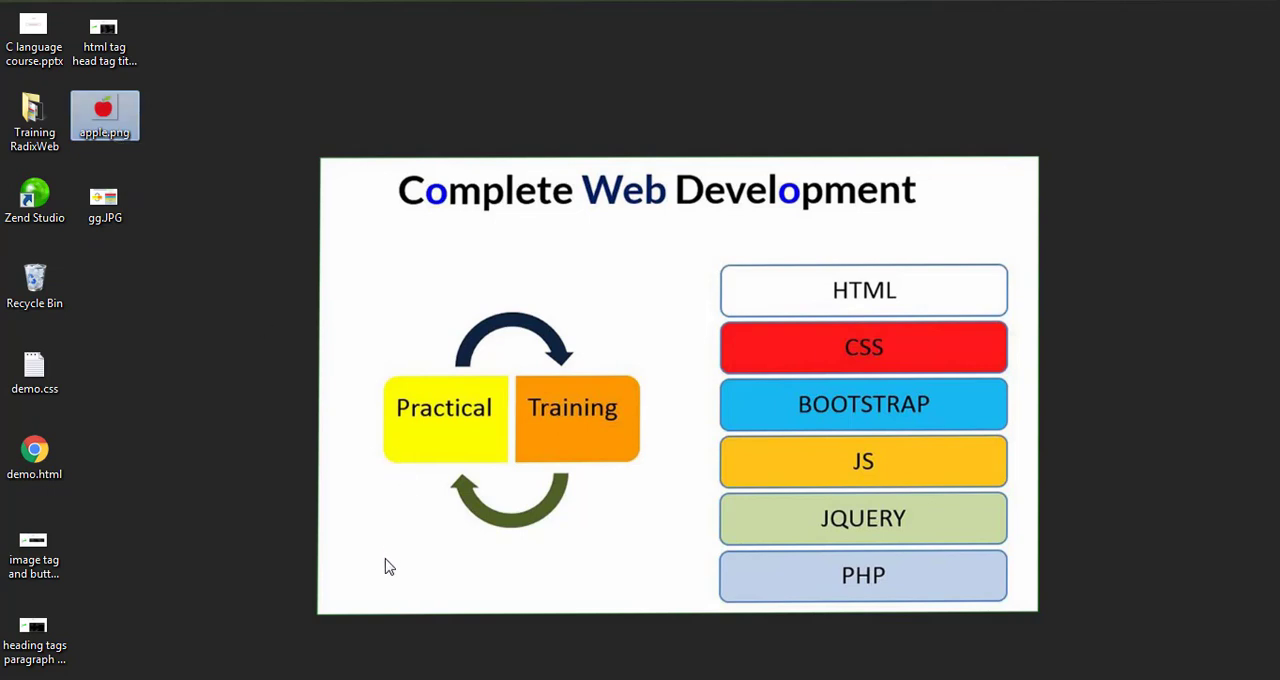
mouse_move(128, 450)
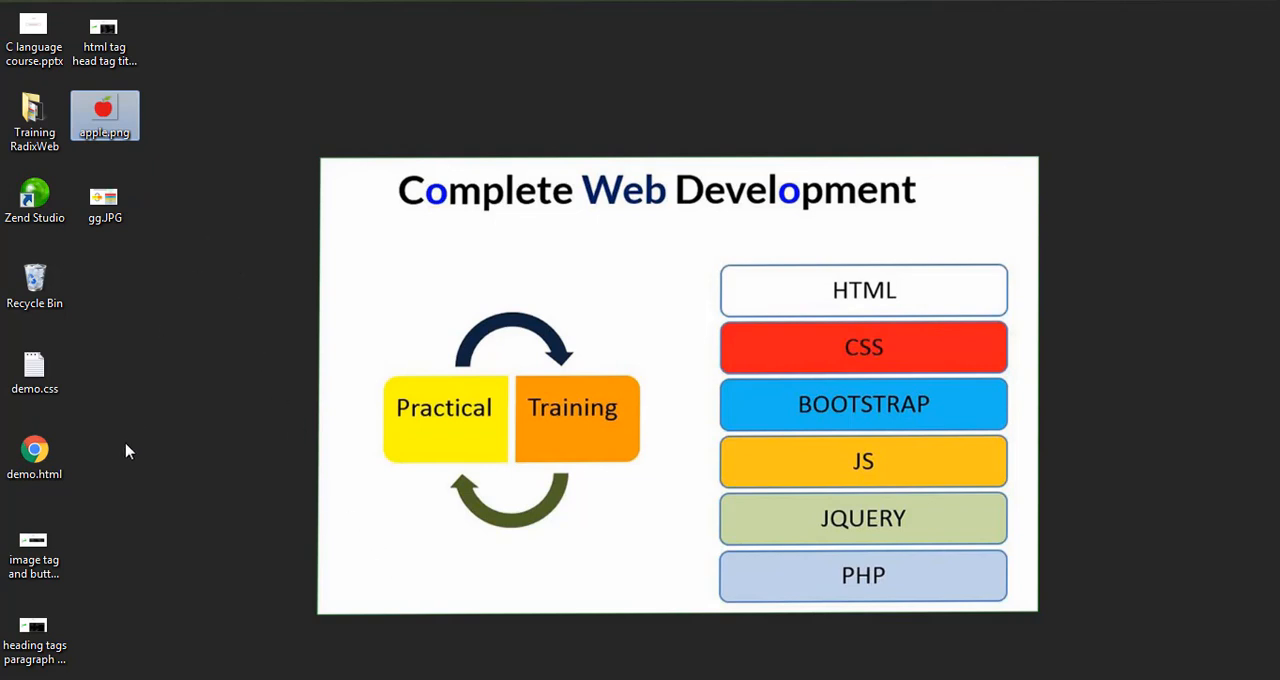
left_click(34, 460)
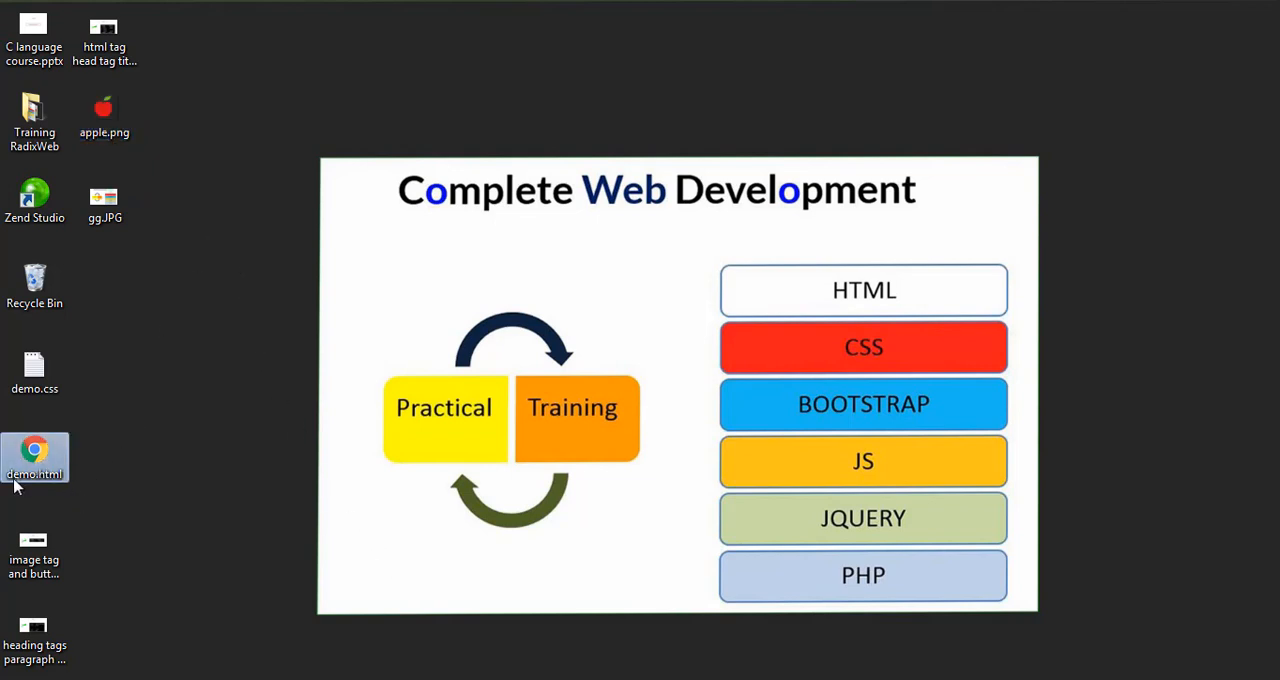
mouse_move(84, 368)
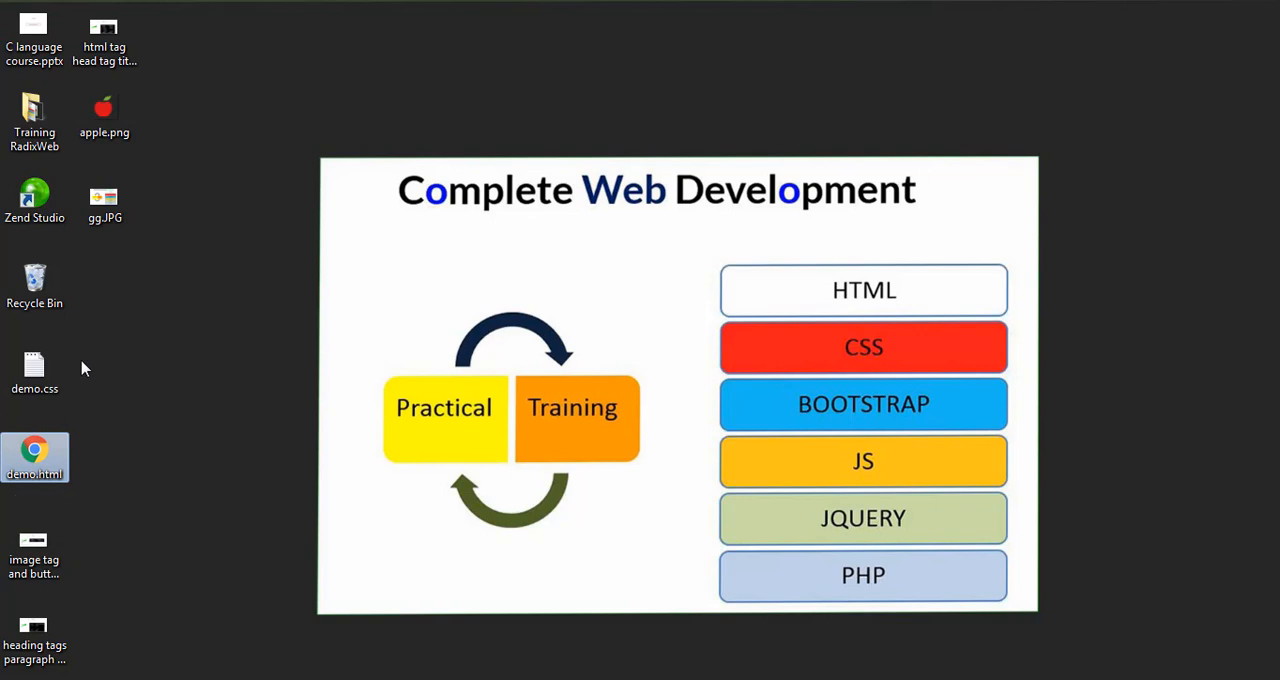
left_click(104, 116)
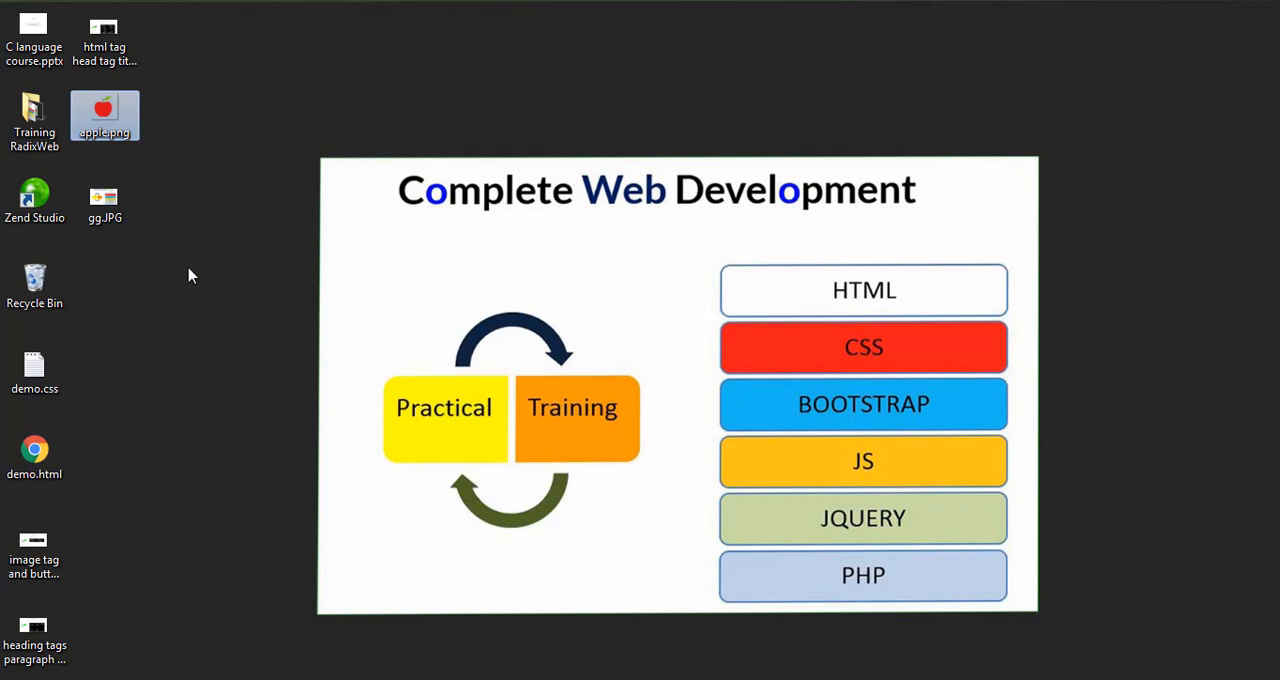
left_click(34, 458)
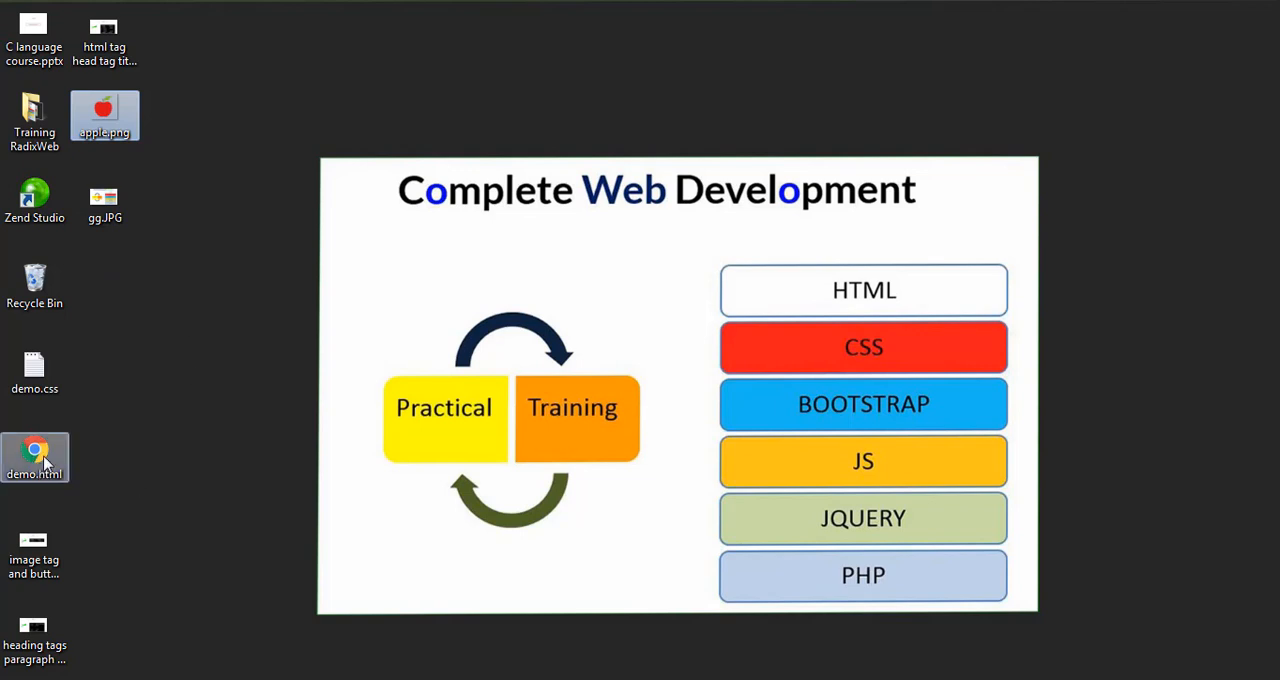
mouse_move(40, 460)
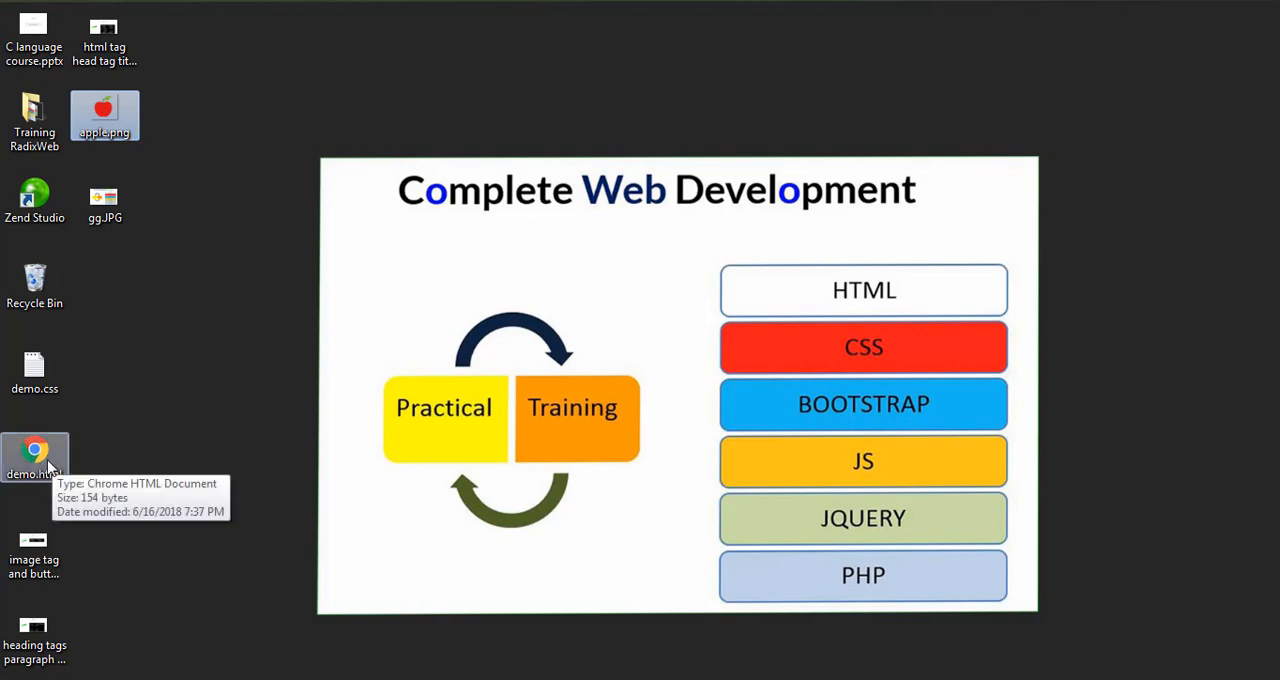
mouse_move(50, 470)
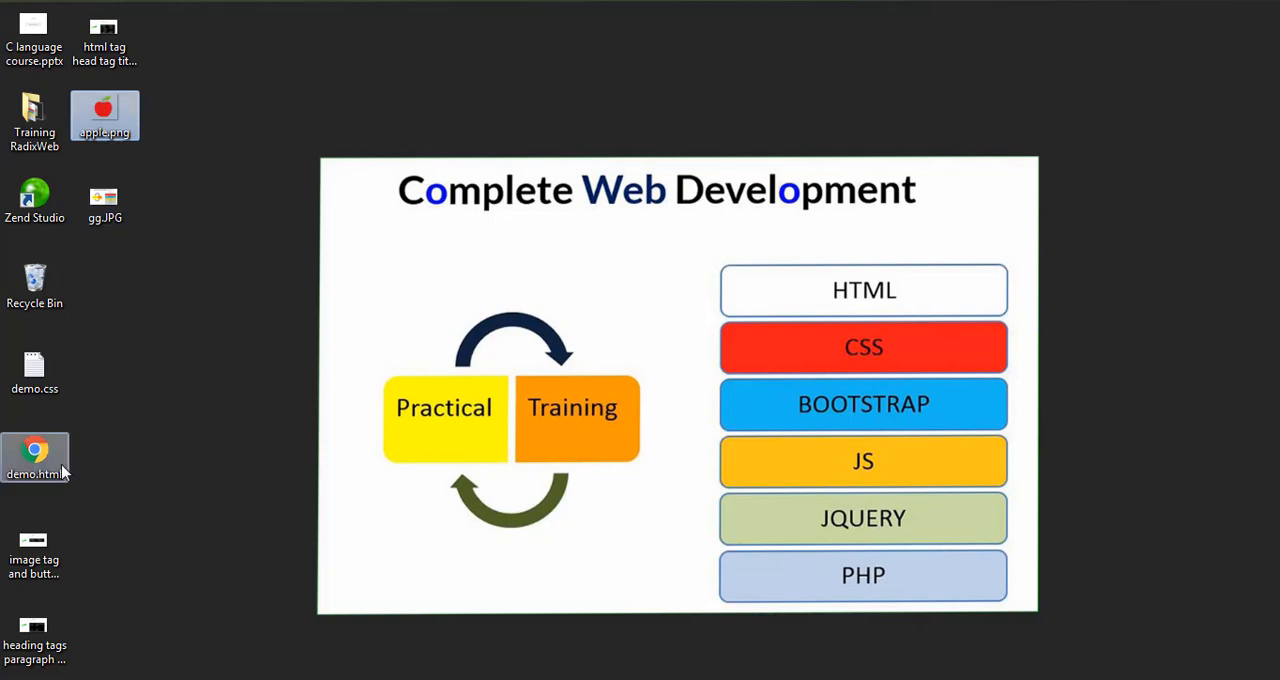
mouse_move(36, 460)
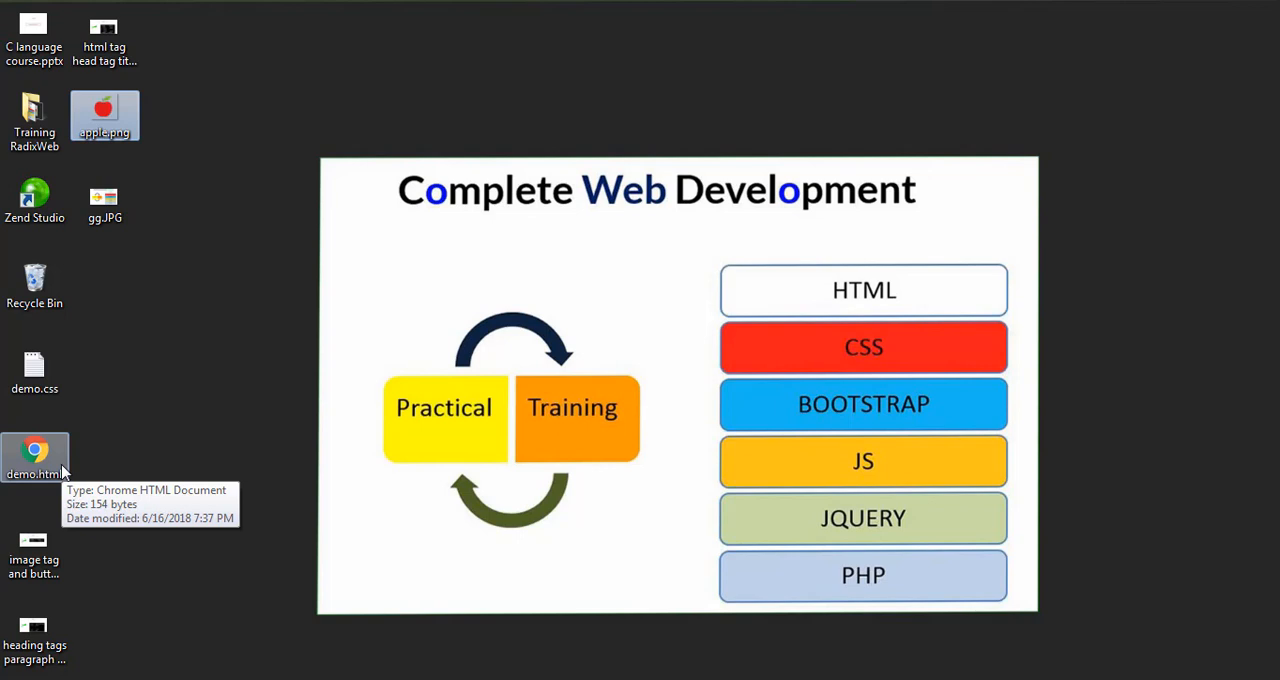
mouse_move(98, 444)
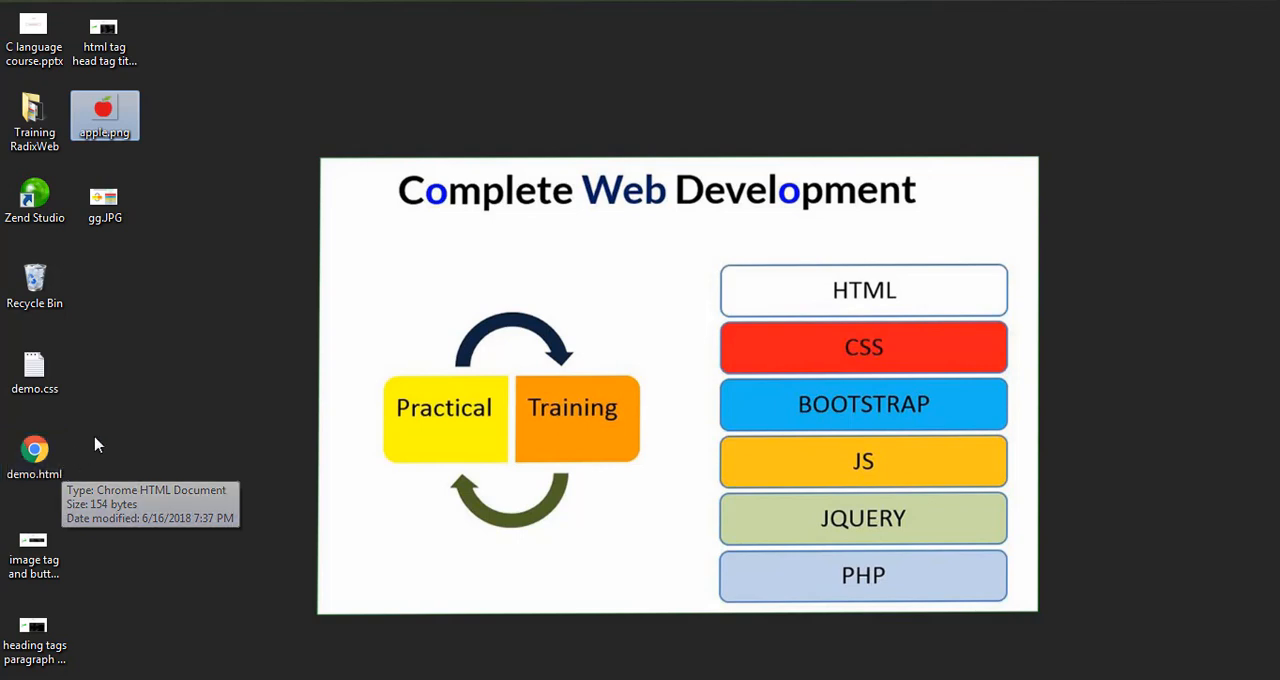
mouse_move(158, 150)
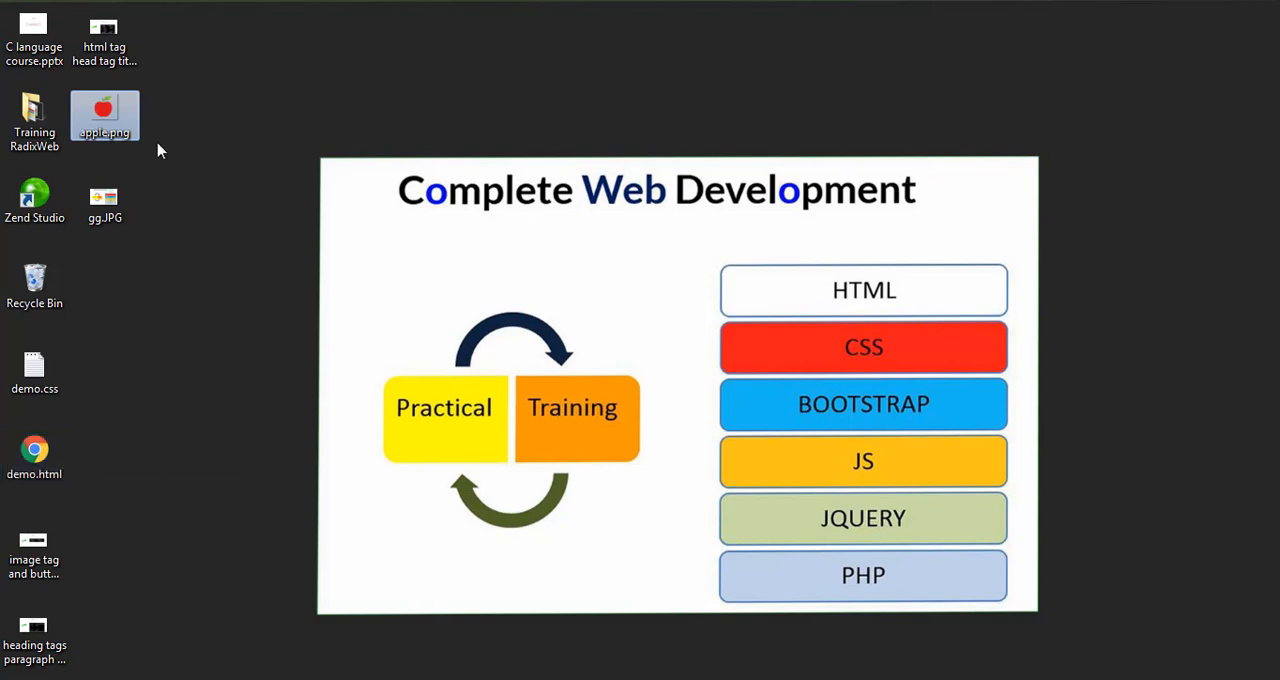
mouse_move(224, 298)
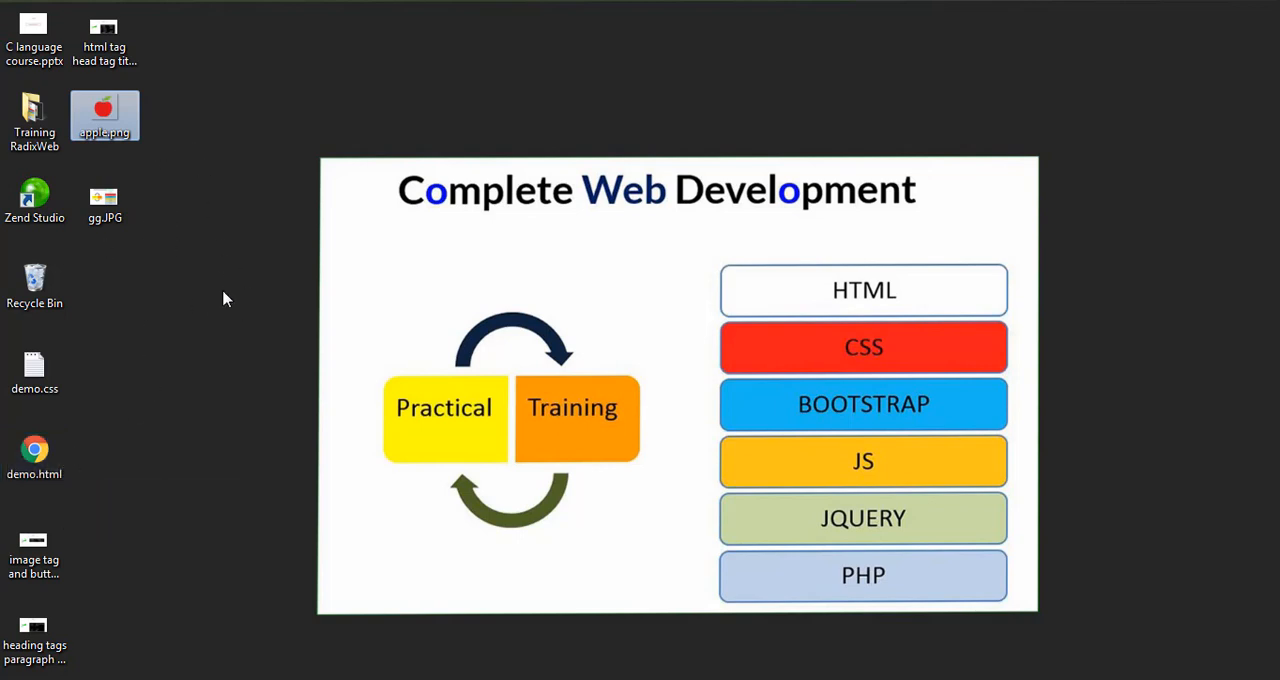
mouse_move(180, 170)
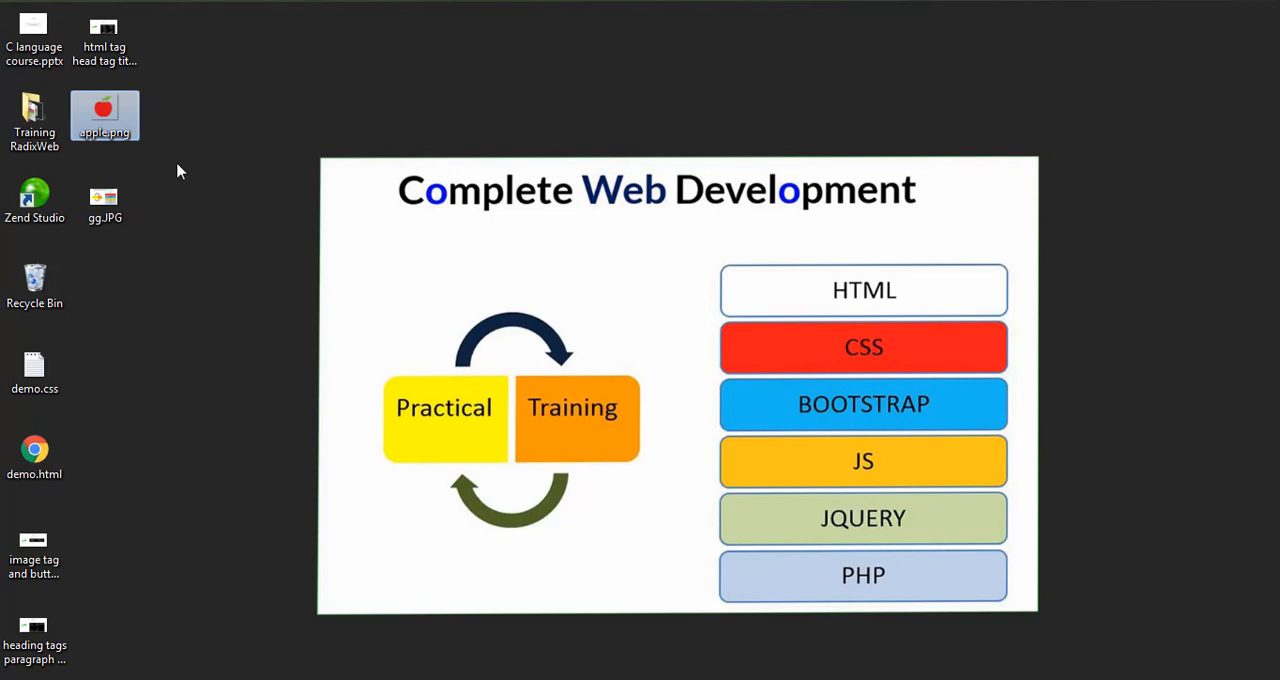
mouse_move(332, 532)
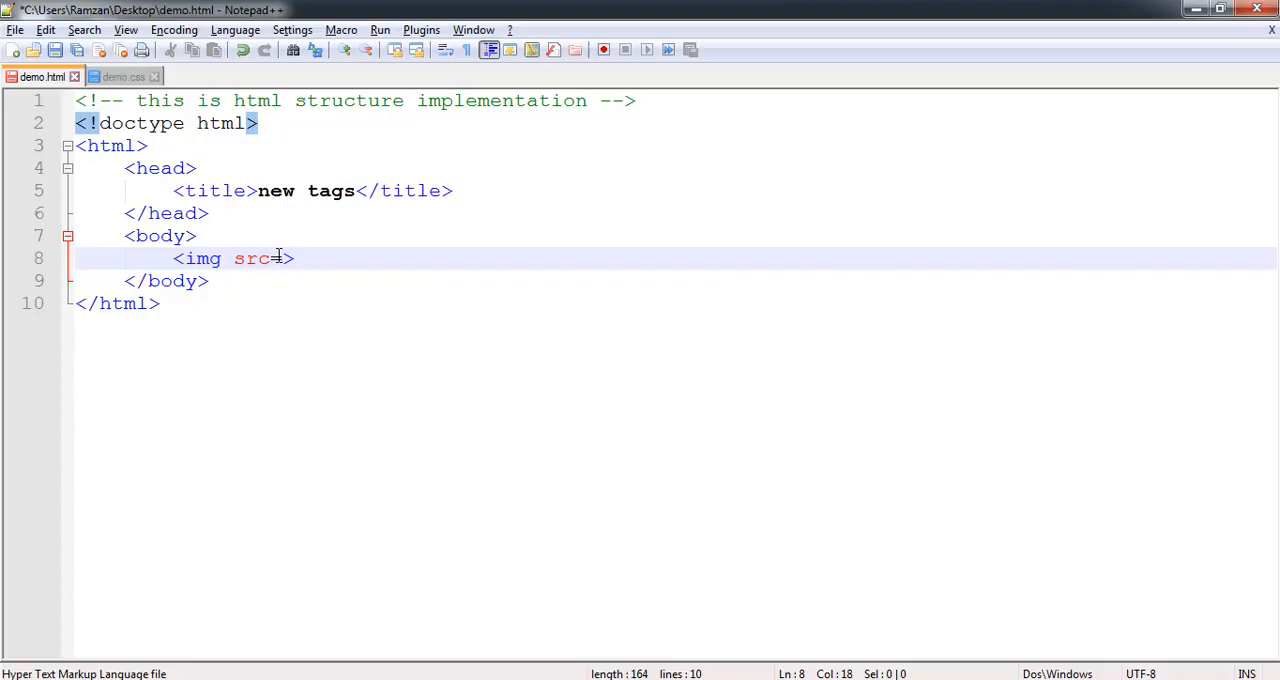
Step: Set the img tag's src value to "apple.png"
type("\"\"")
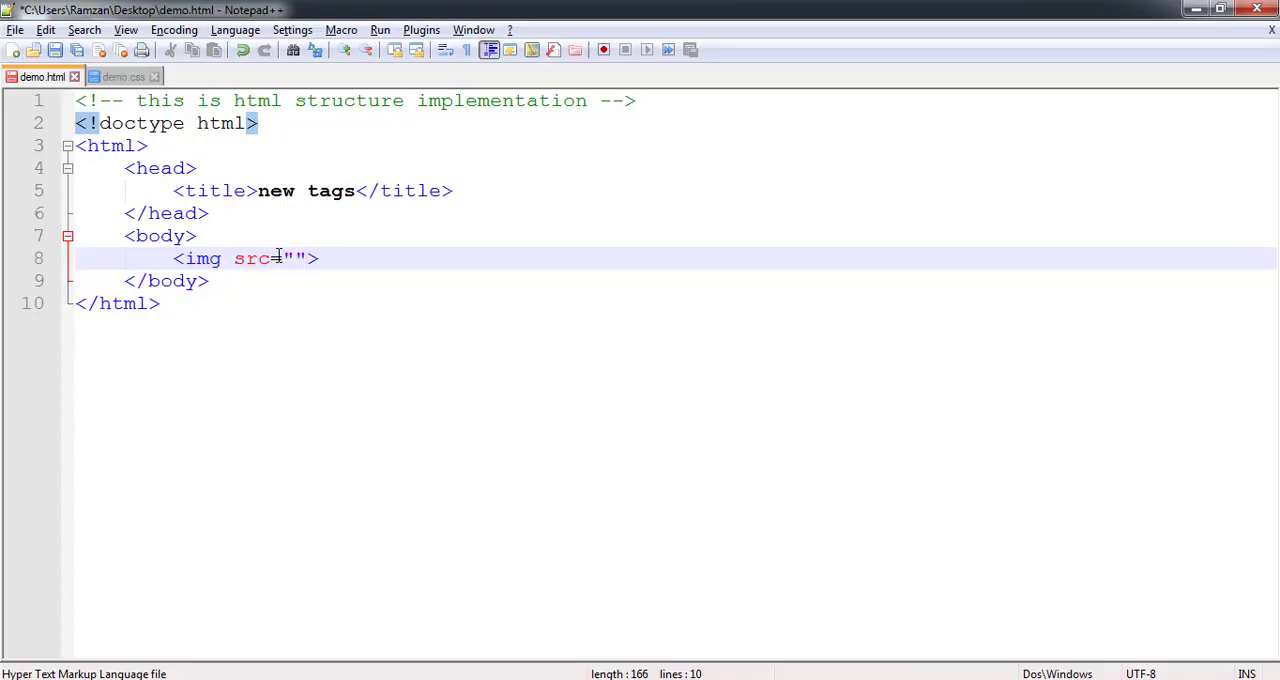
type("a")
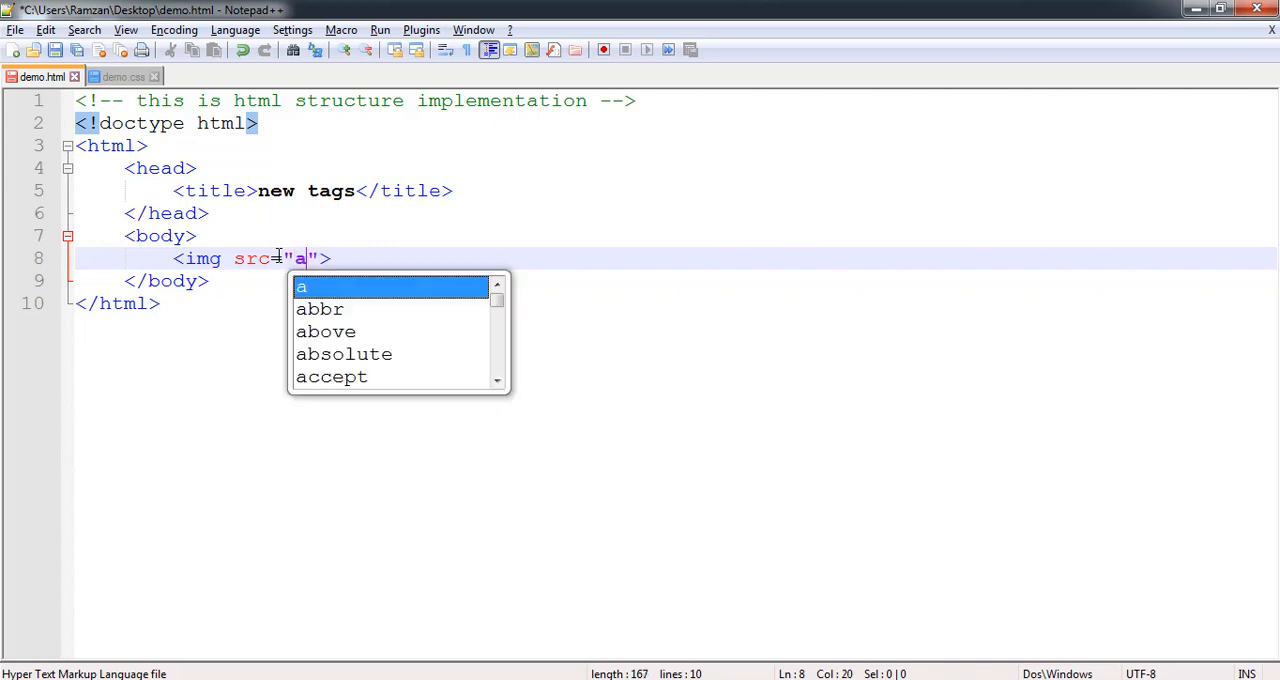
type("pple.")
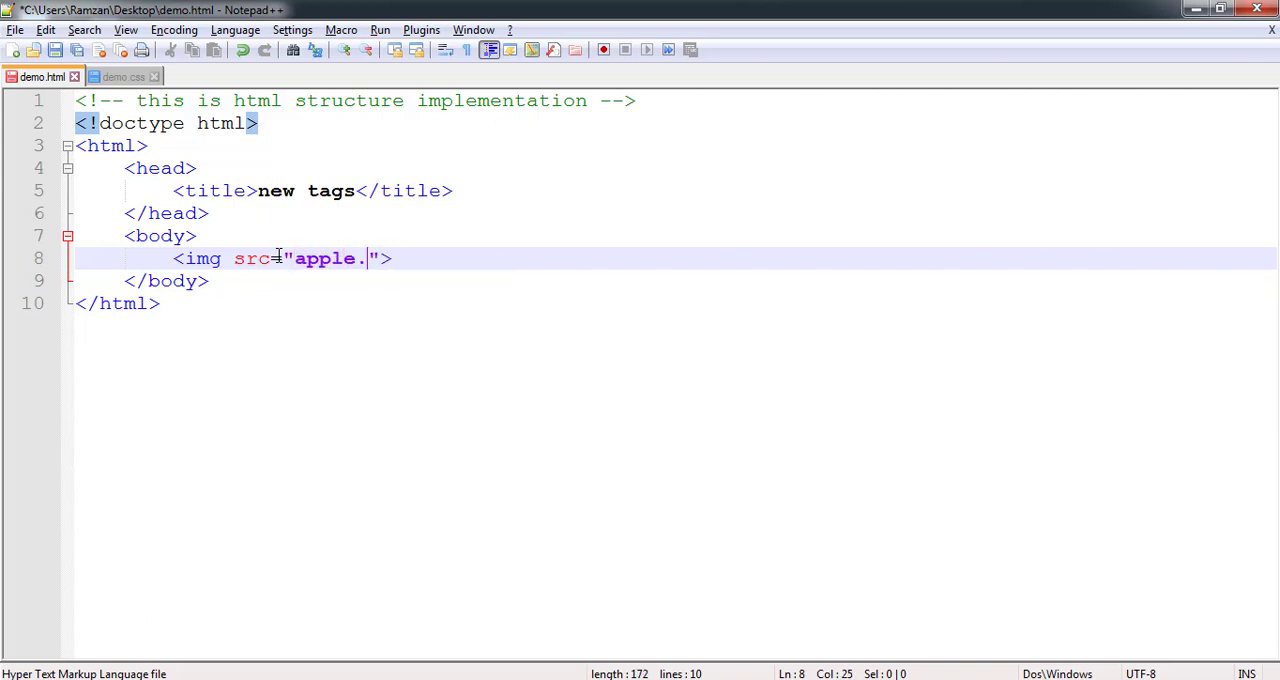
type("png")
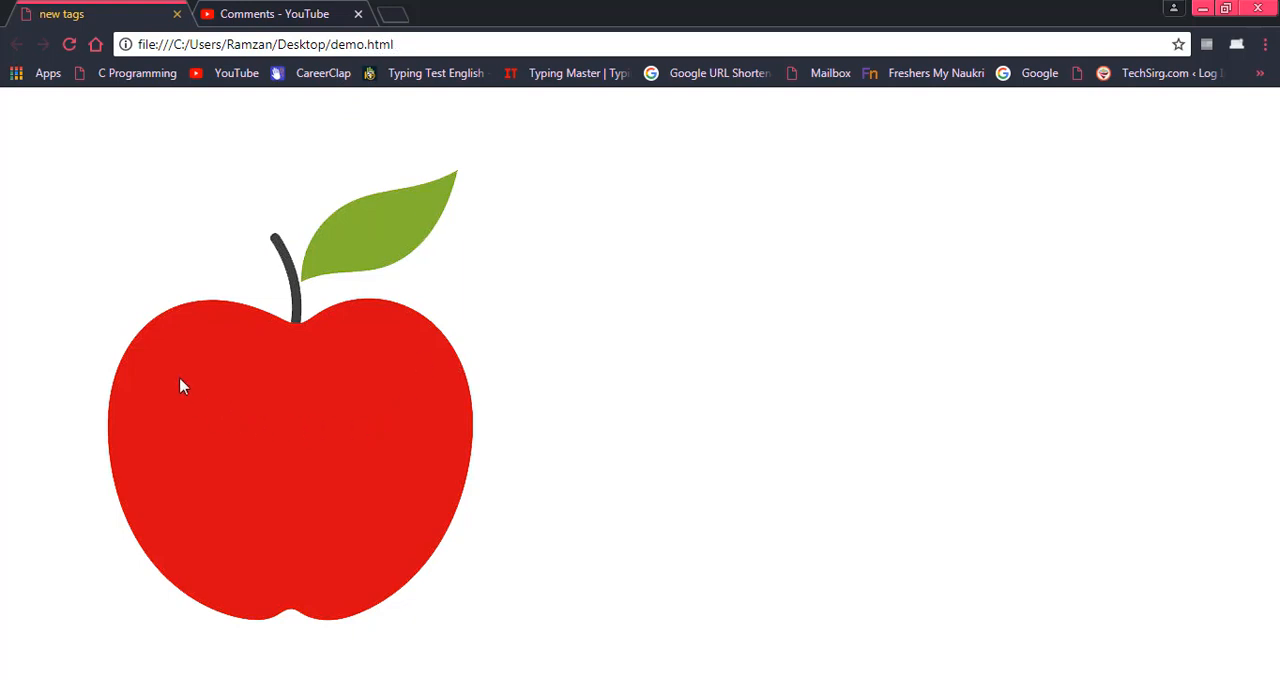
mouse_move(4, 498)
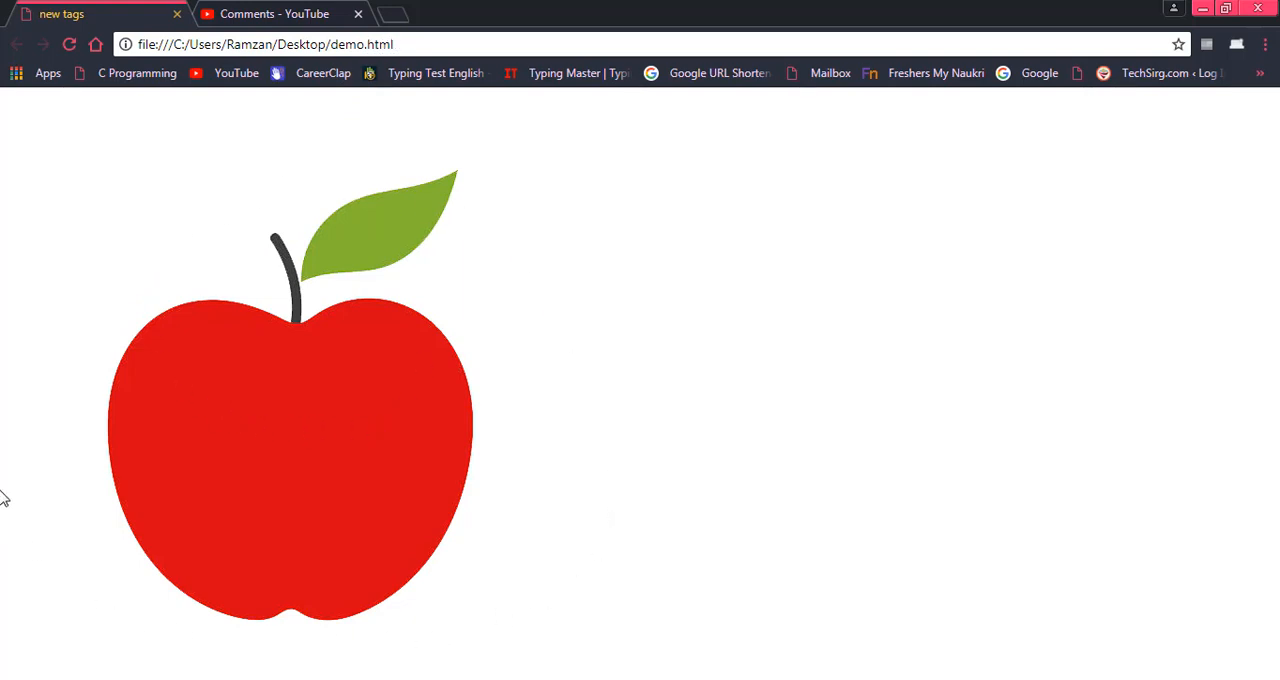
mouse_move(472, 220)
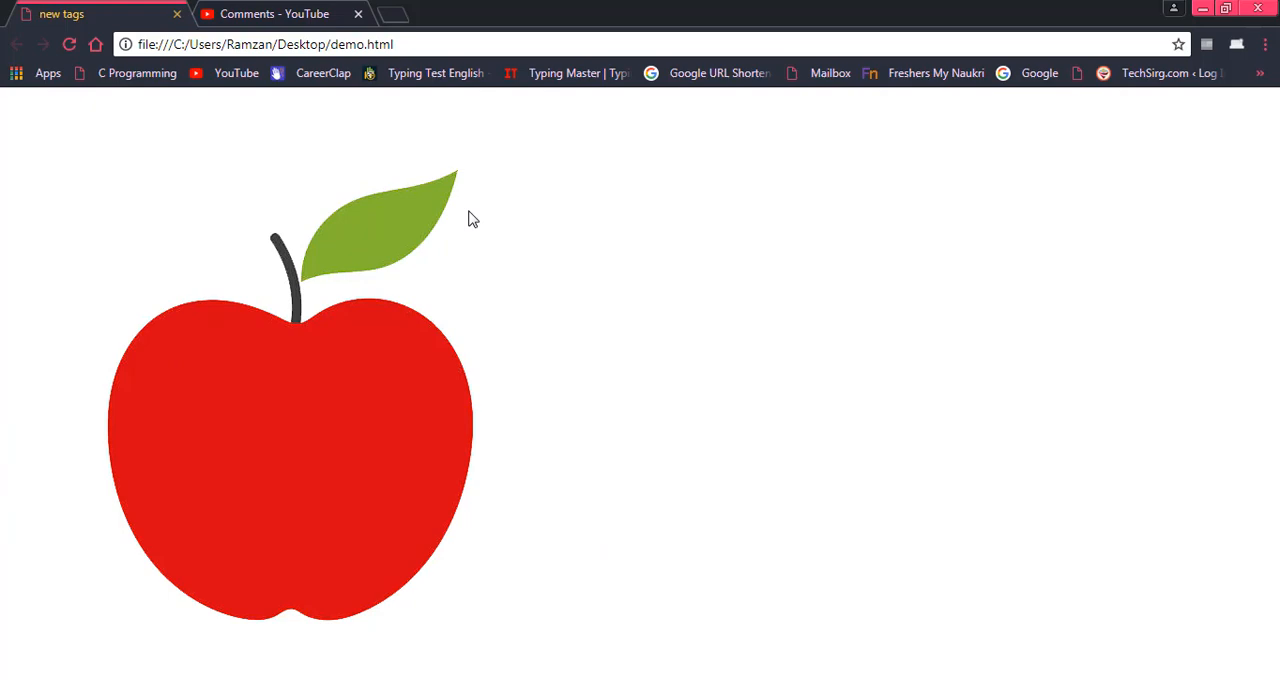
Step: After viewing the large apple in Chrome, return to demo.html's code
key("alt+tab")
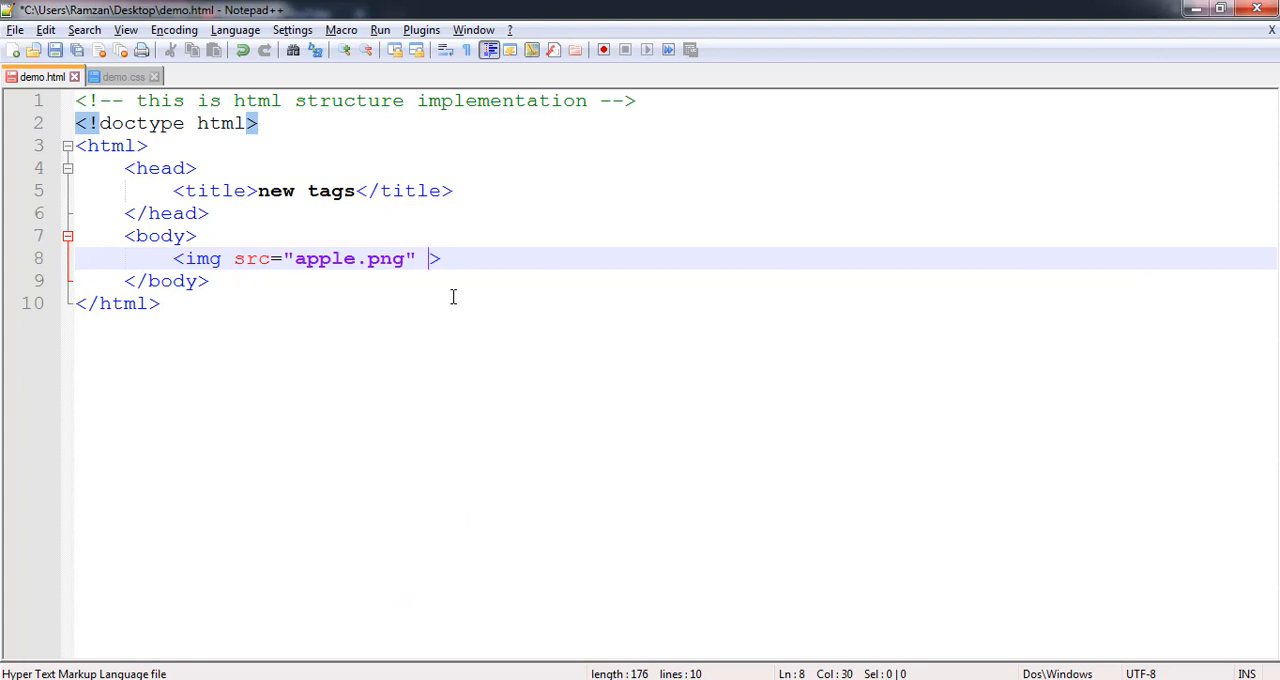
Step: Add width="100px" and height="100px" to the apple img tag
type("width=\"1")
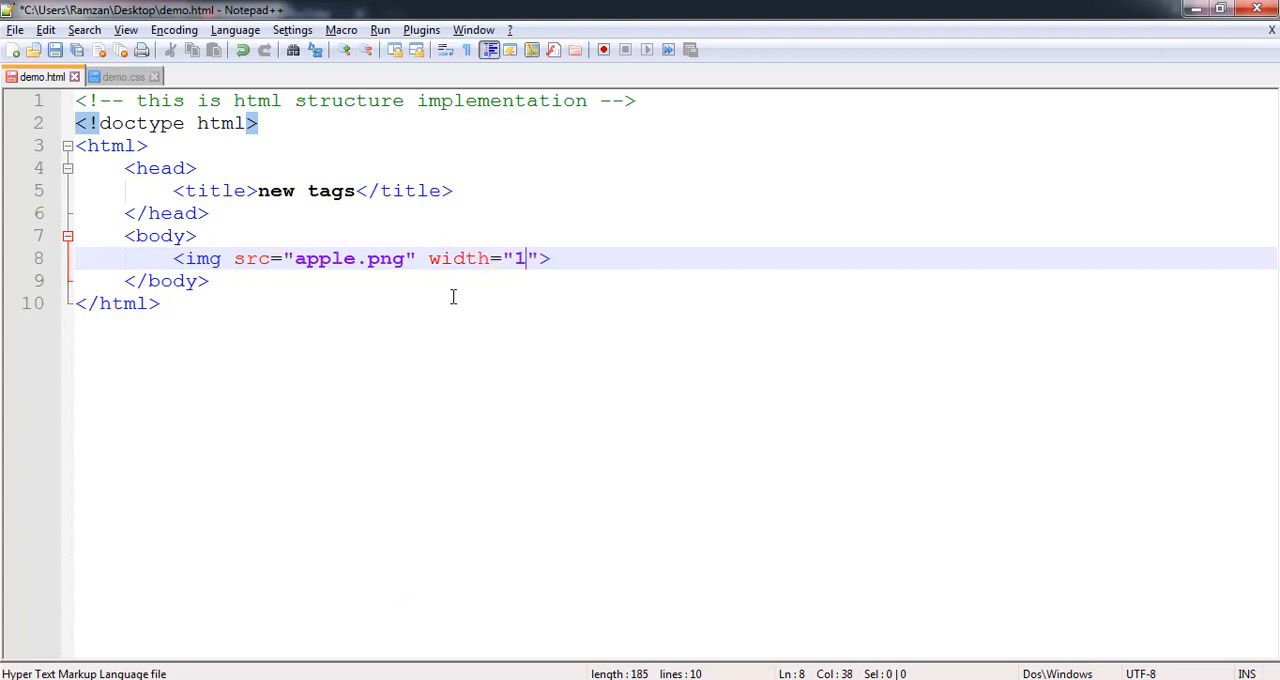
type("00")
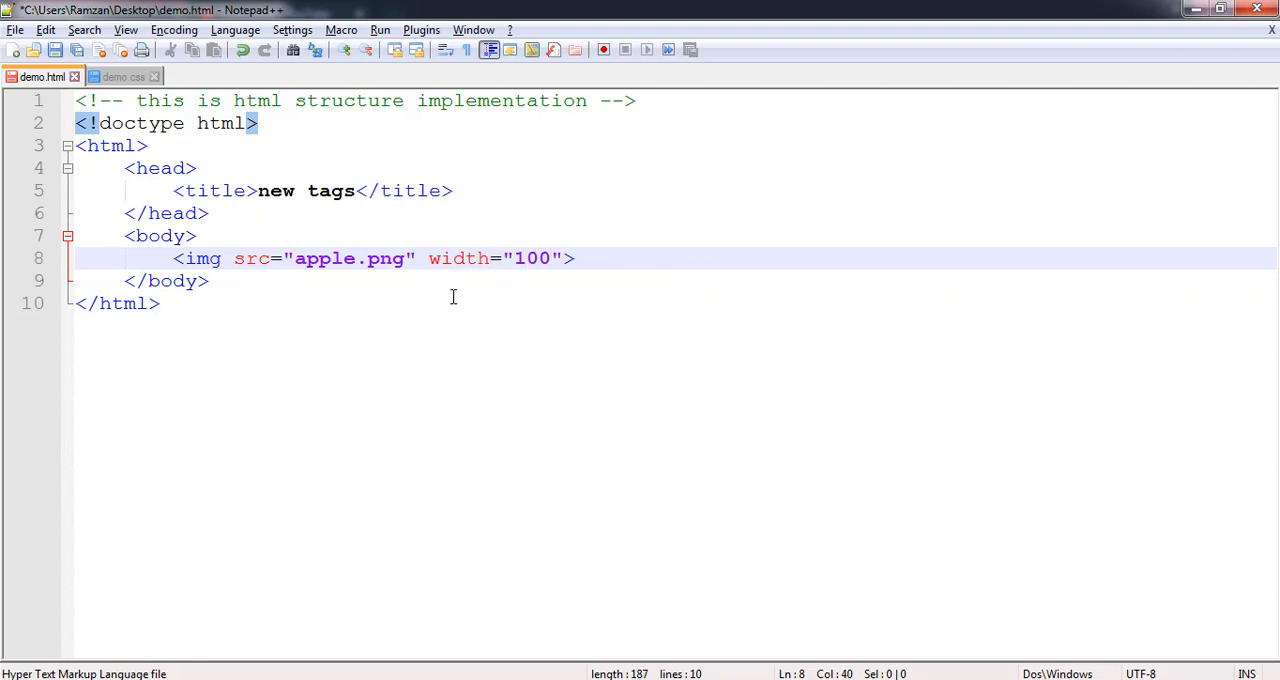
type("px")
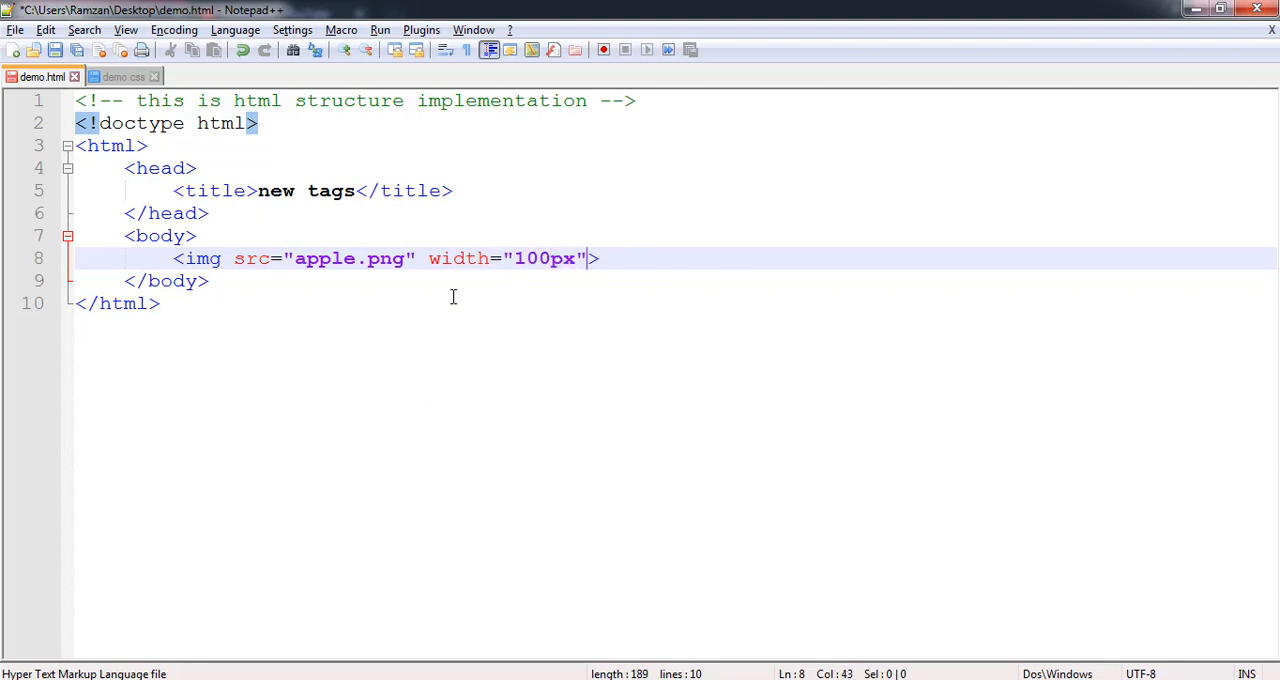
type("height=\"")
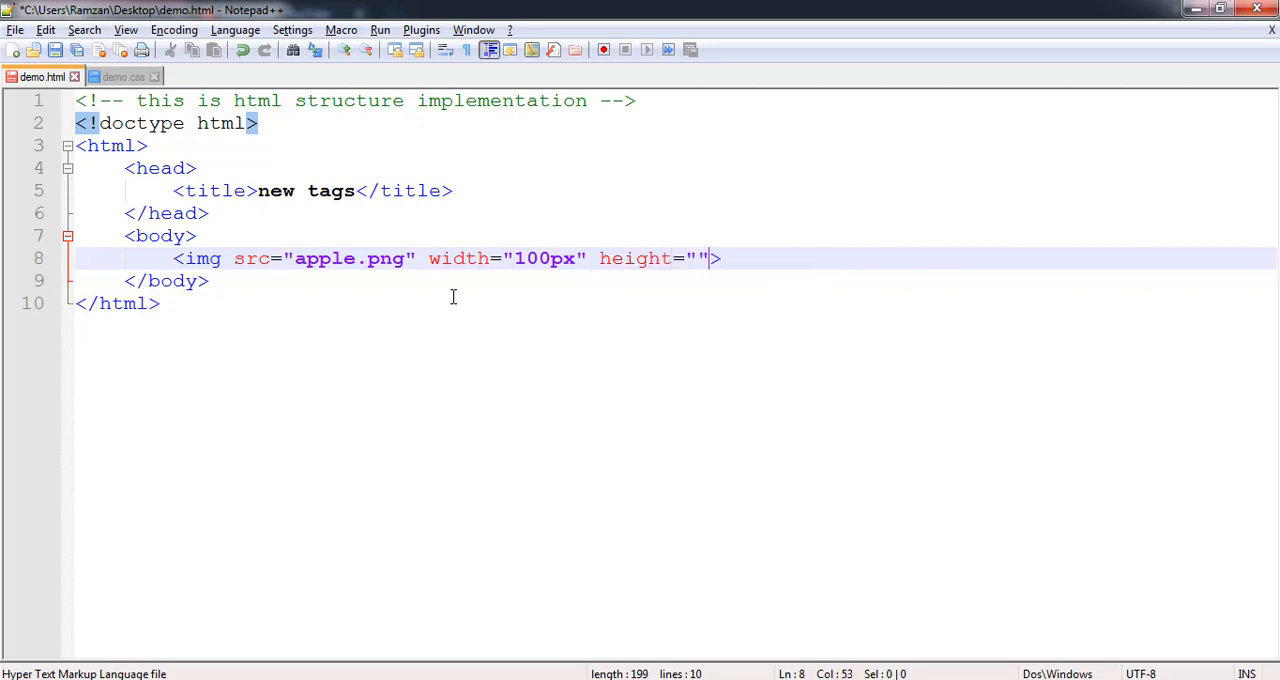
type("100px")
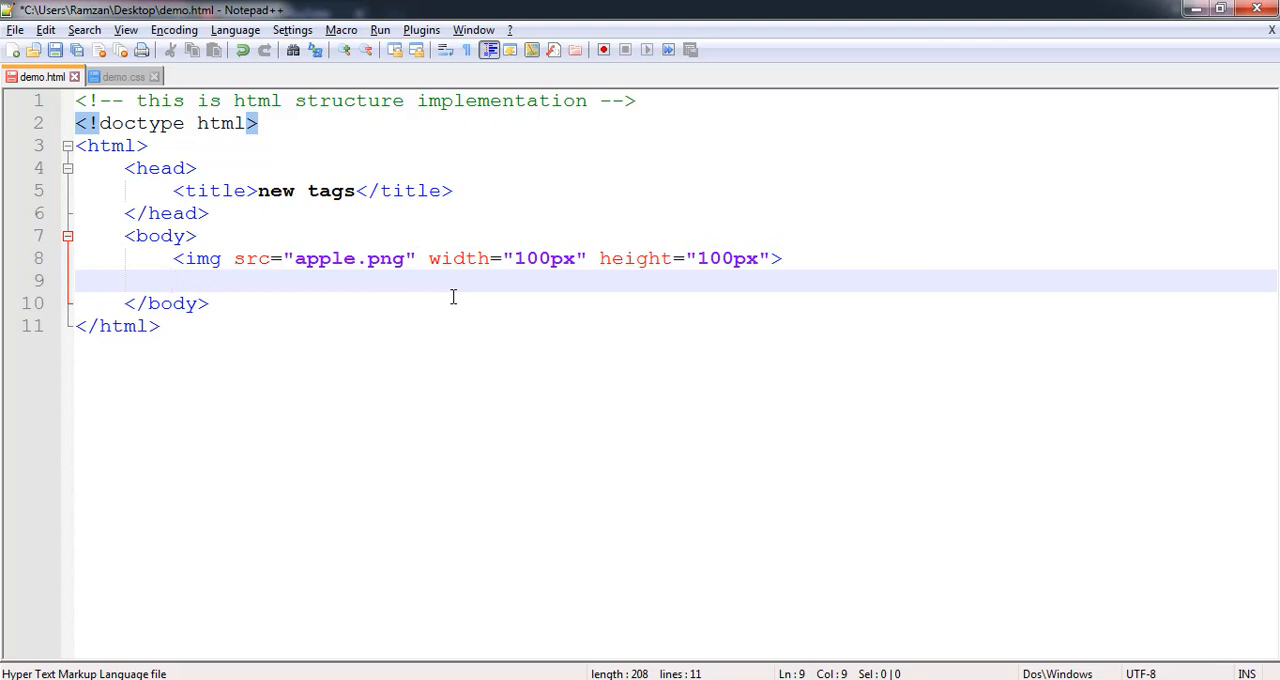
Step: Write <button type="button" on the line below the img tag
type("<bu")
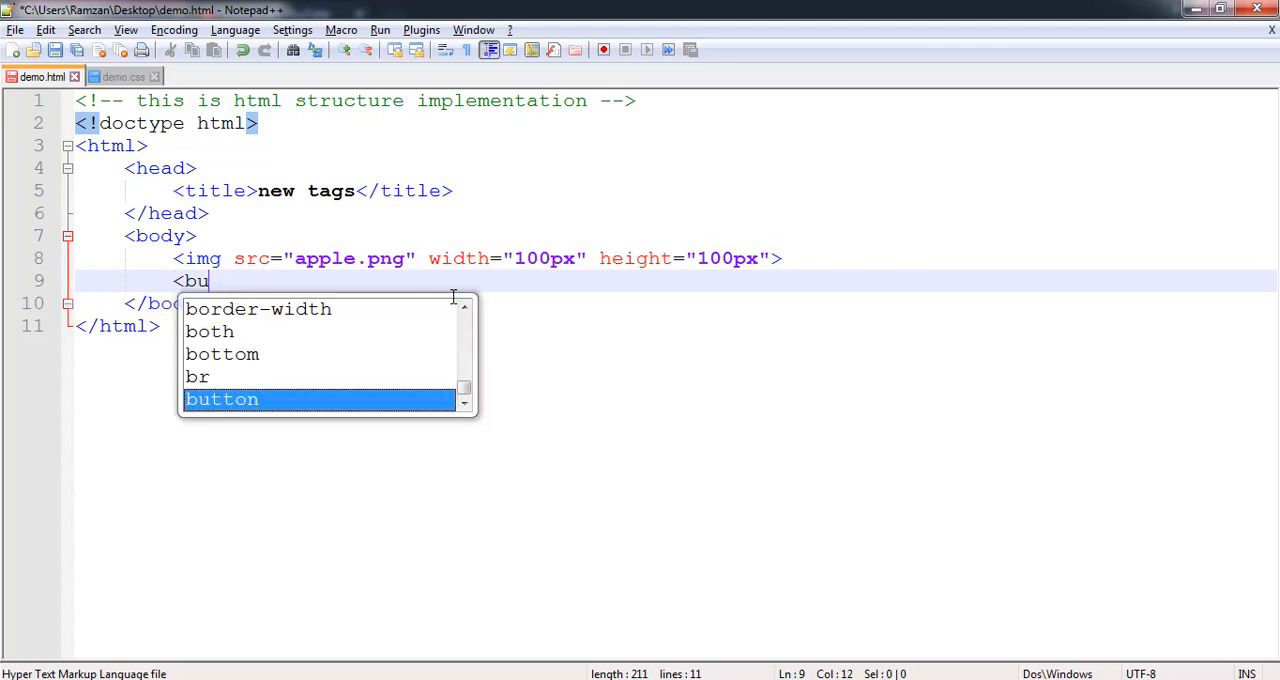
type("tton")
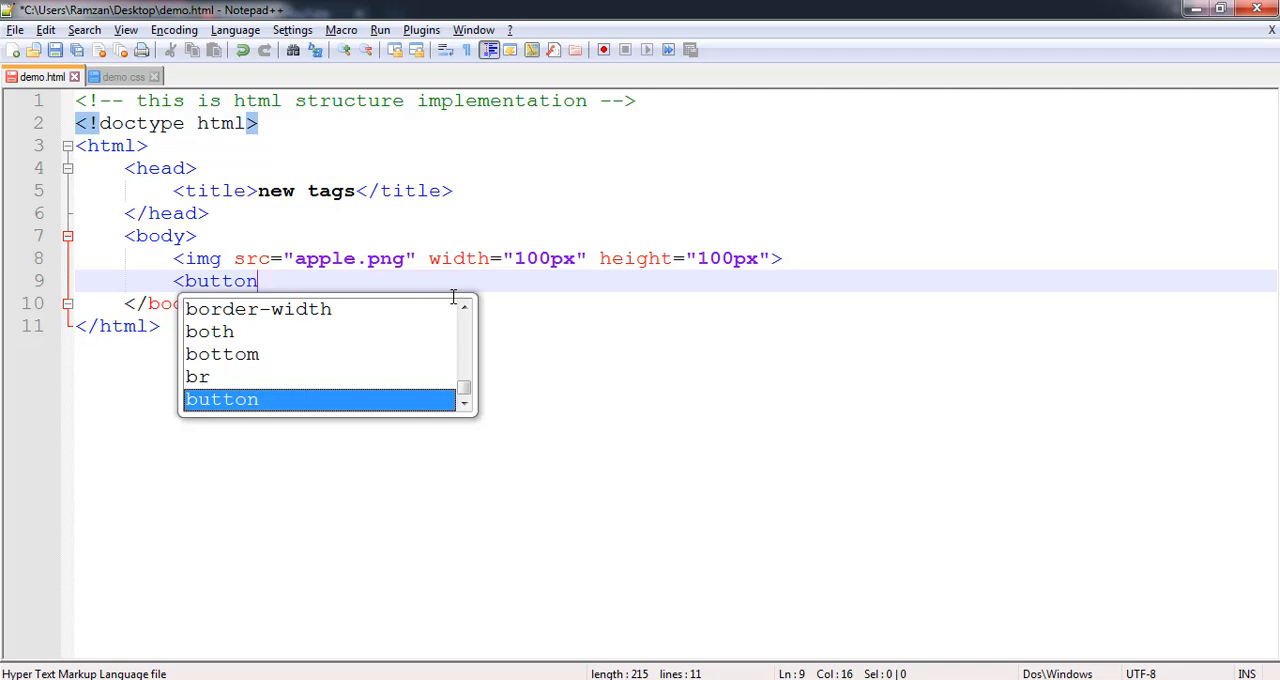
type("t")
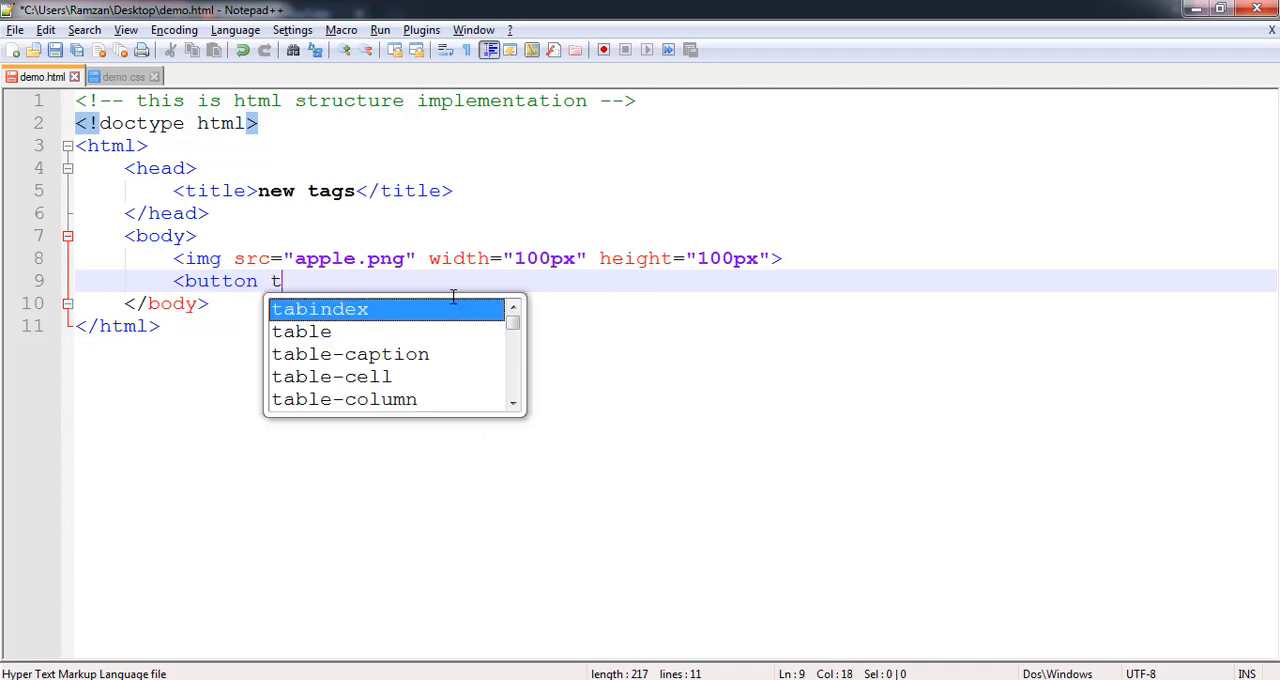
type("ype=")
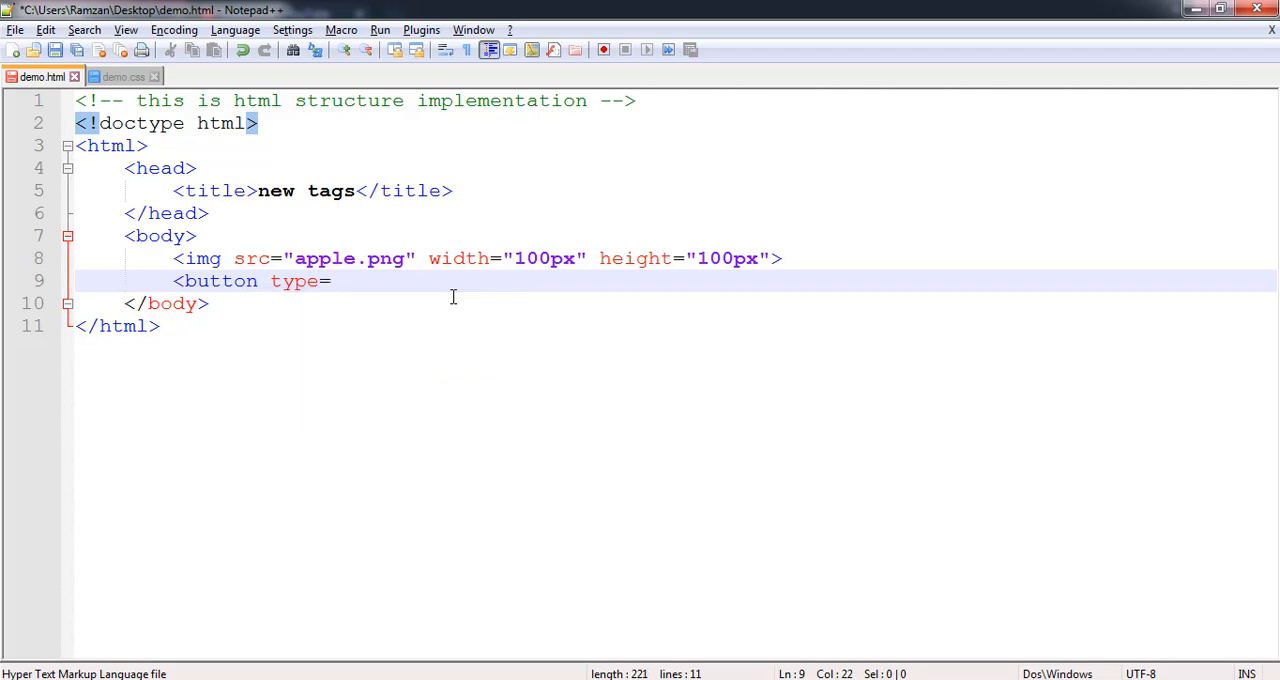
type("\"\"")
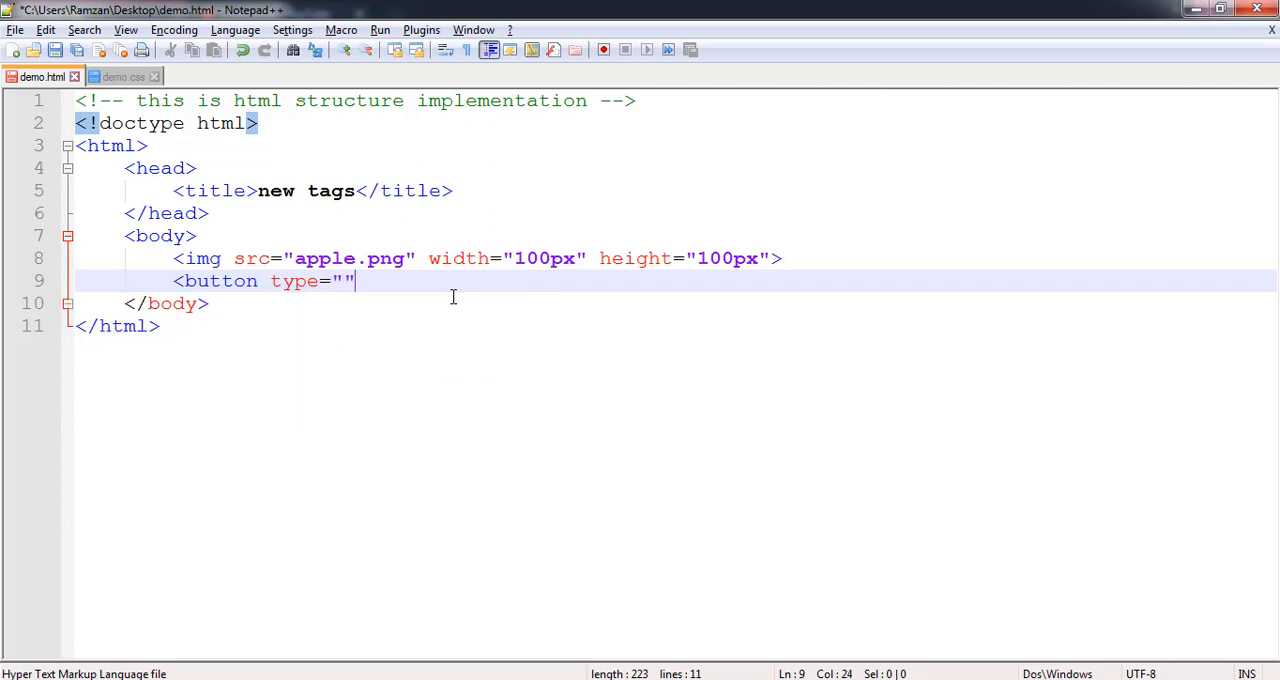
key("Left")
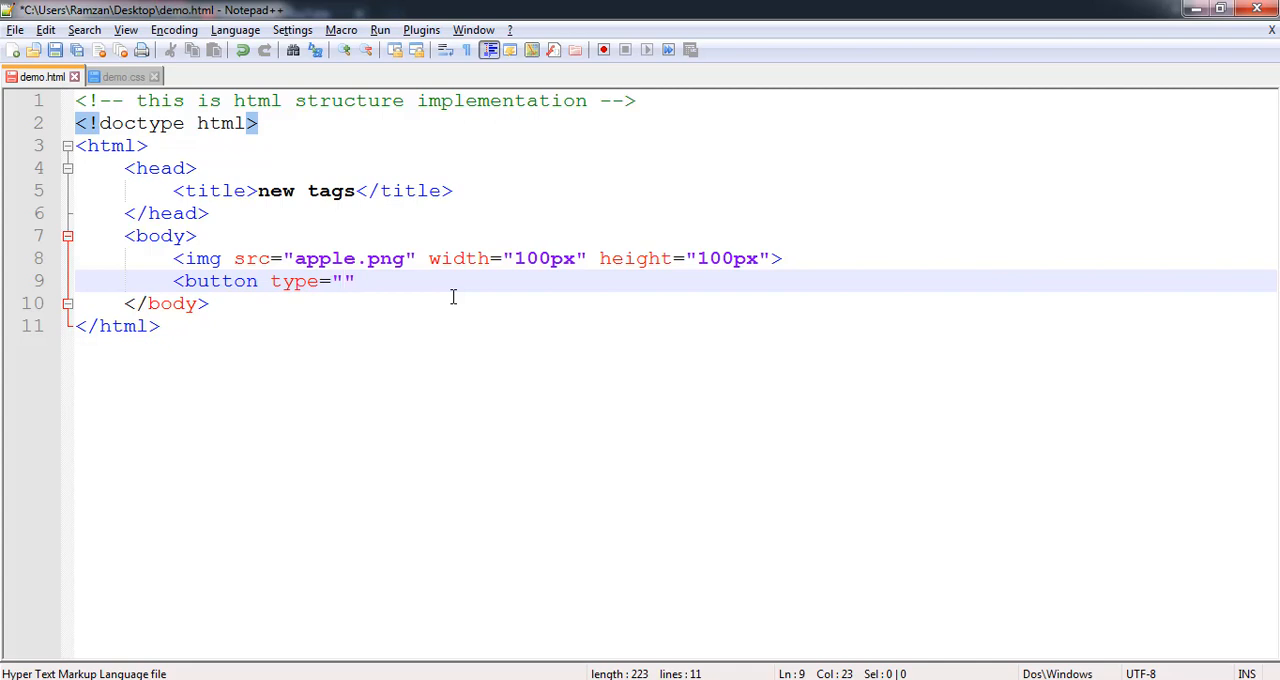
type("button")
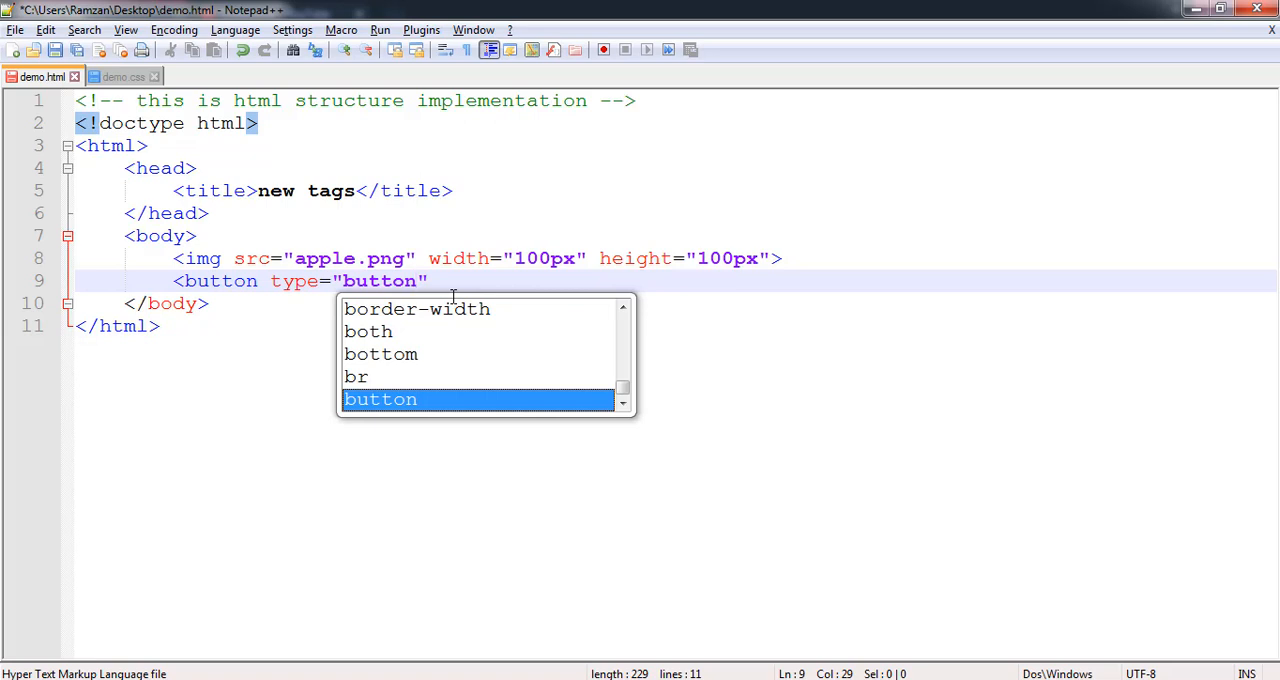
Step: Finish the opening button tag using the autocomplete suggestions
type("s")
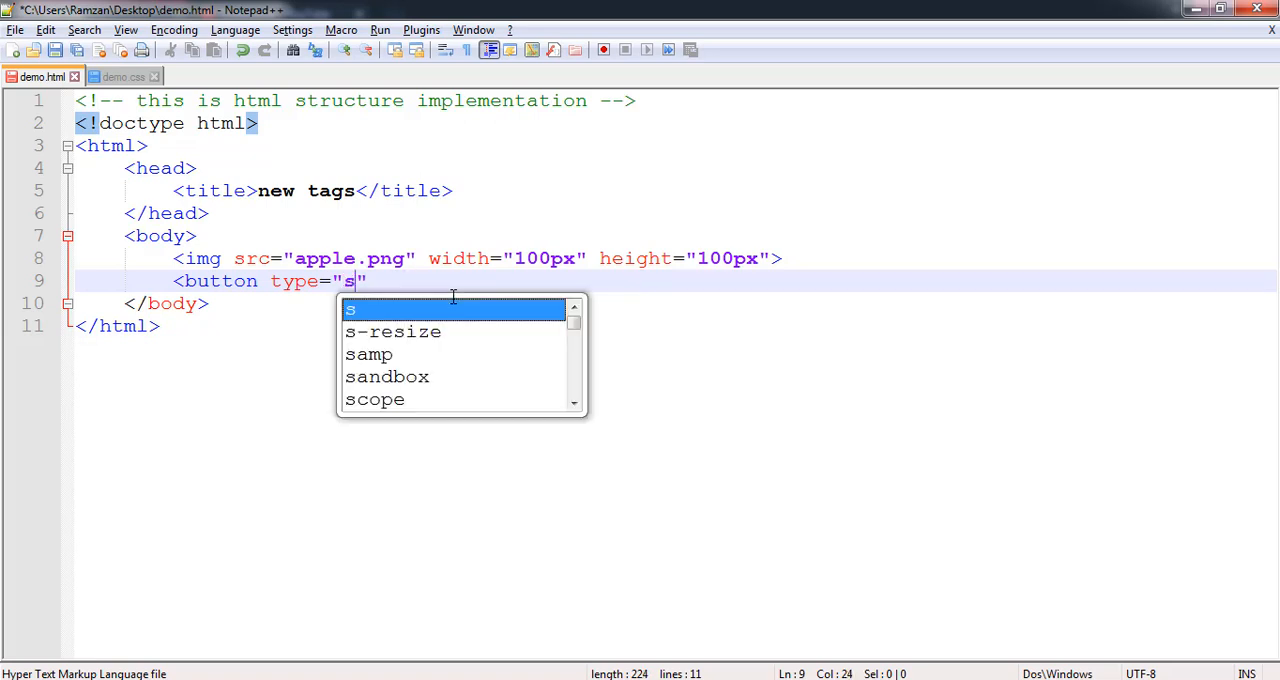
type("u")
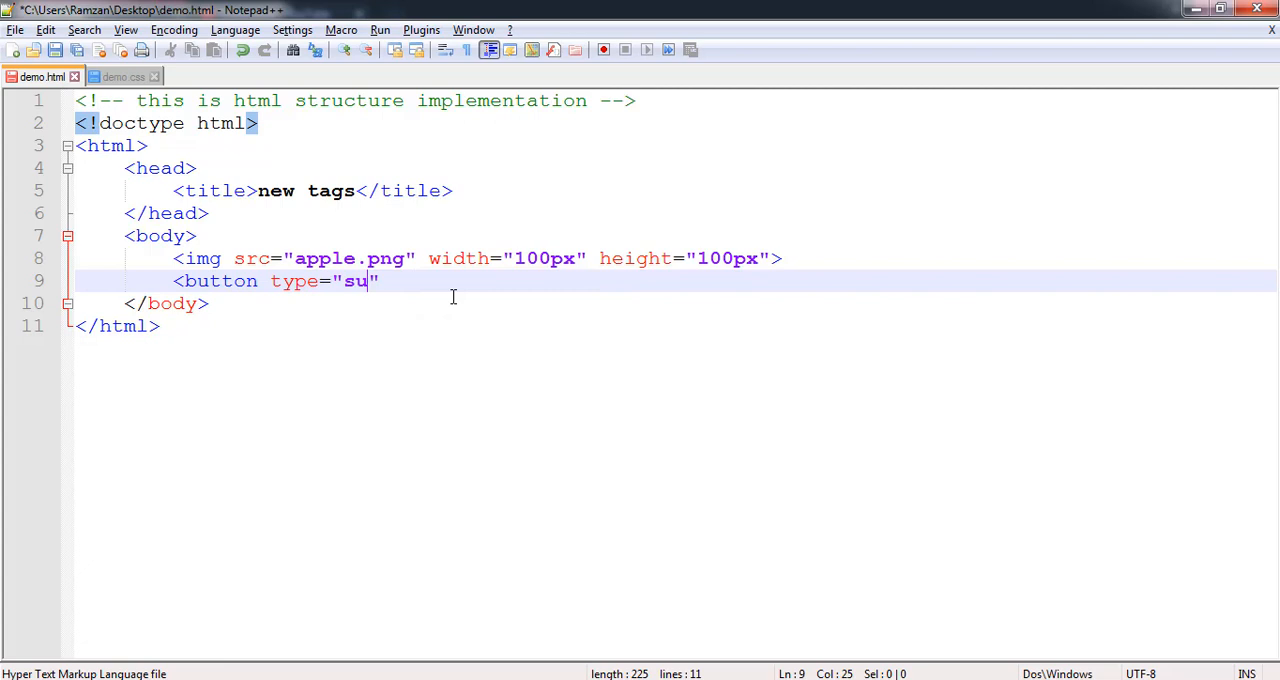
type("btim")
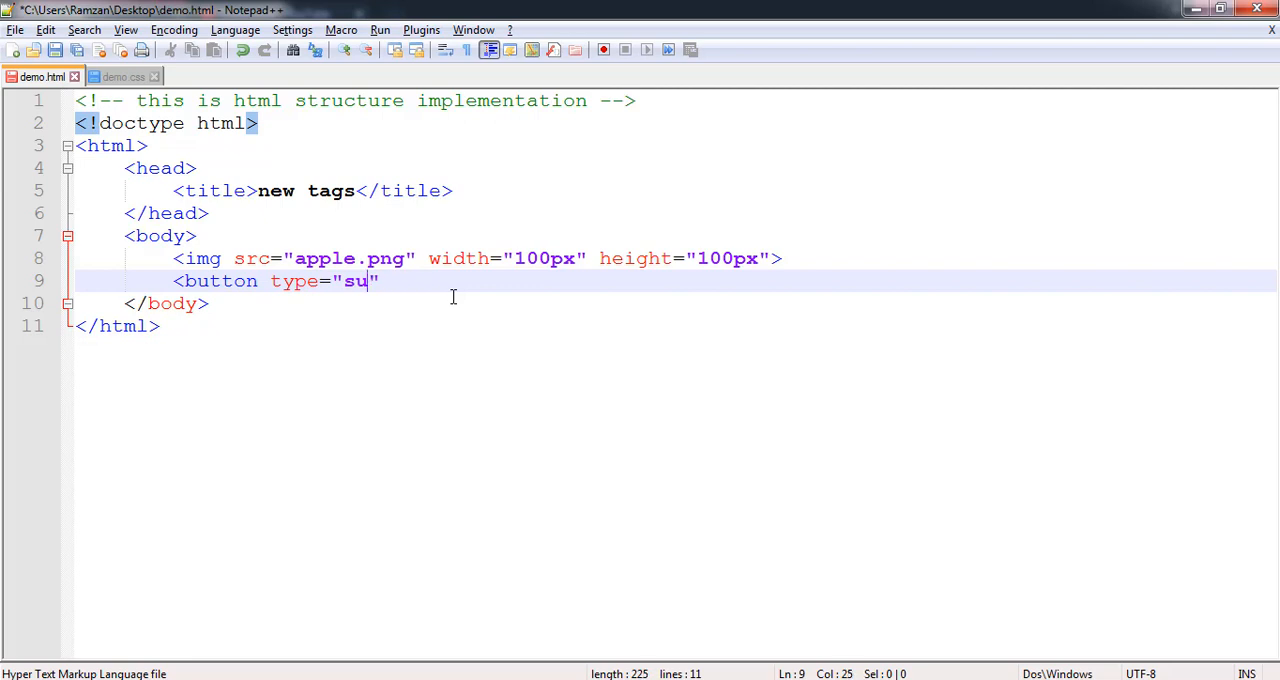
type("b")
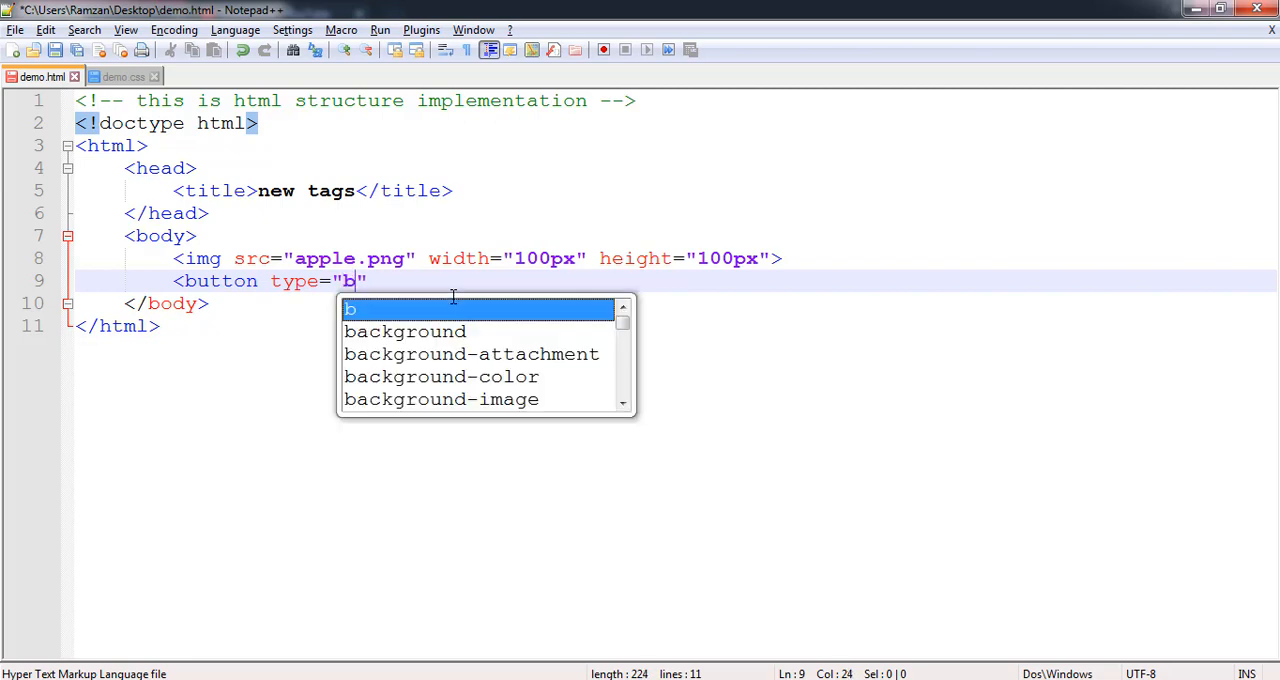
type("utton")
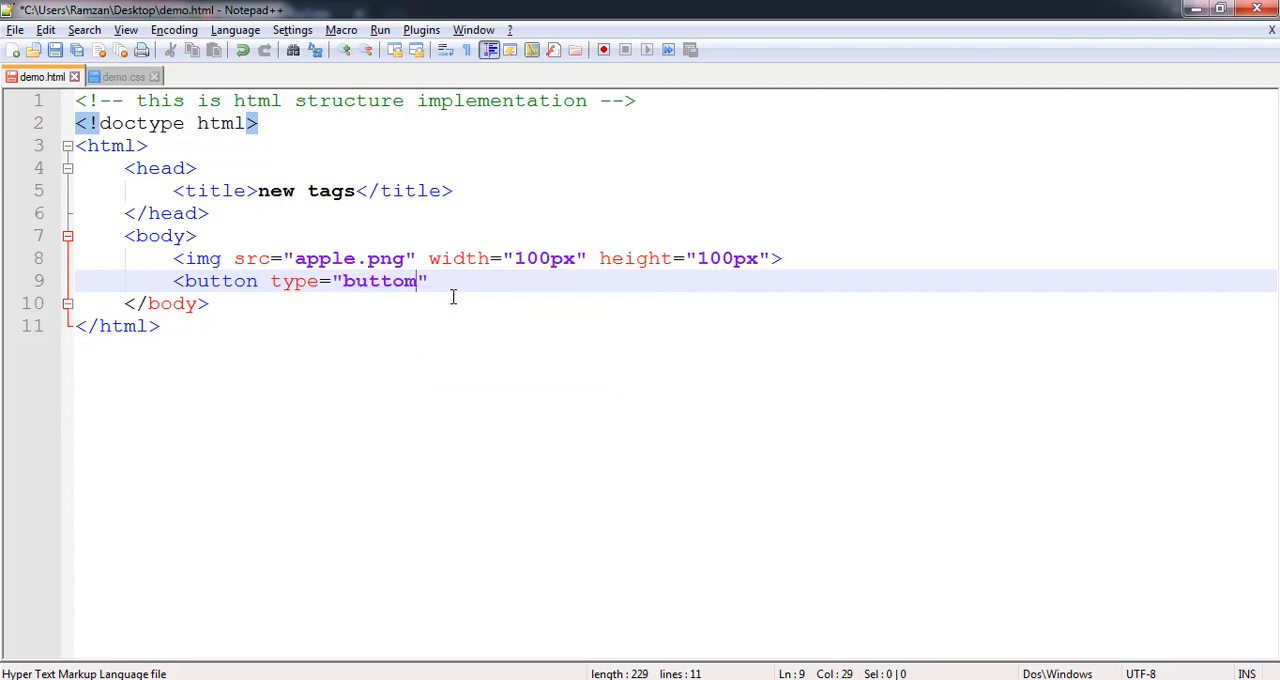
type("button")
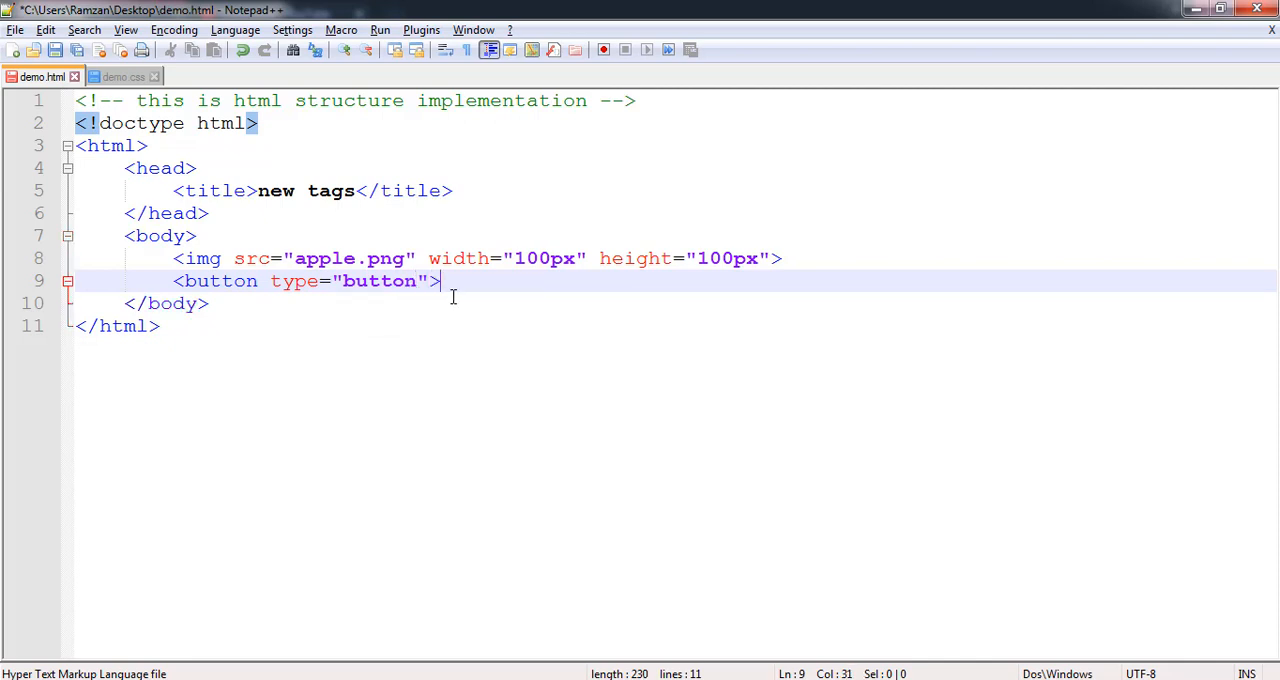
Step: Close the element with </button> and label it with the text "button"
type("<")
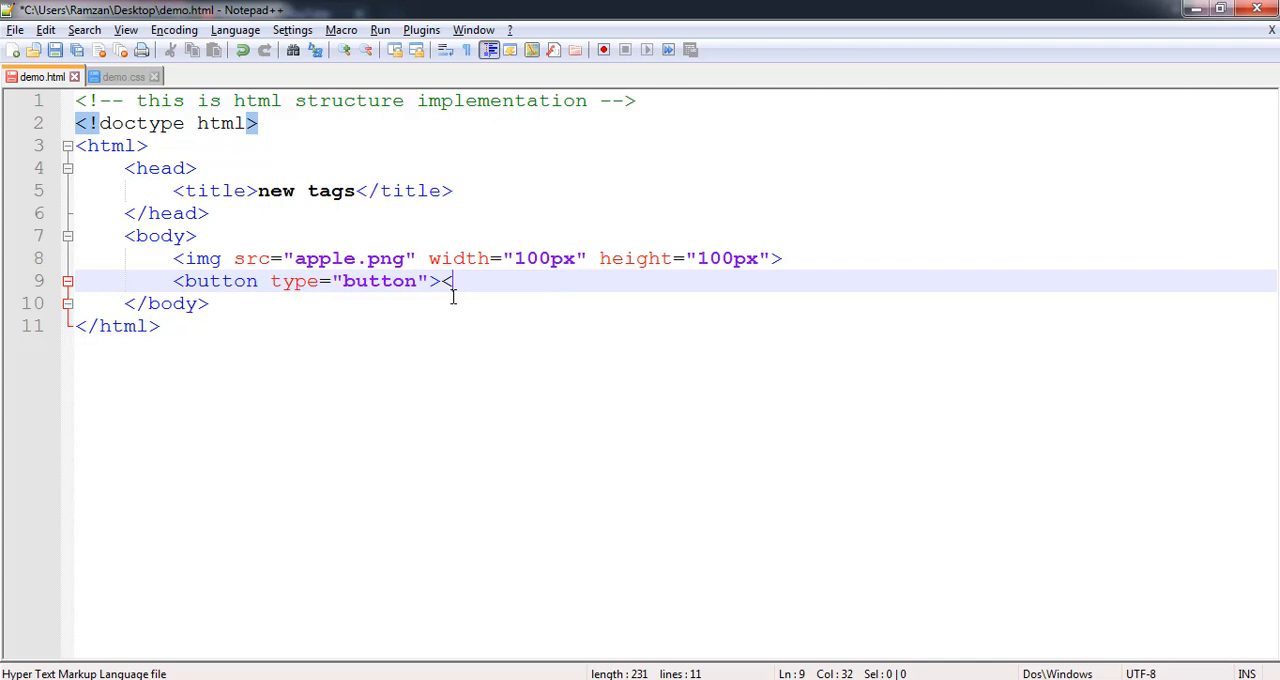
type("/b")
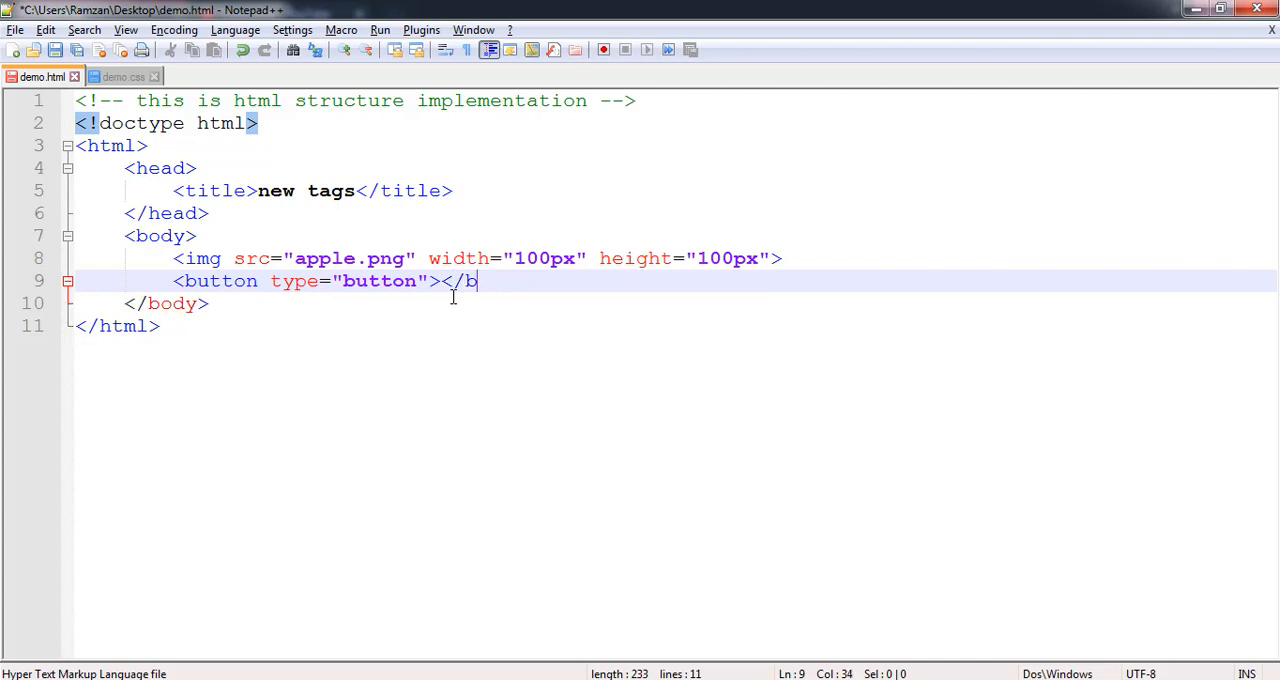
type("utton>")
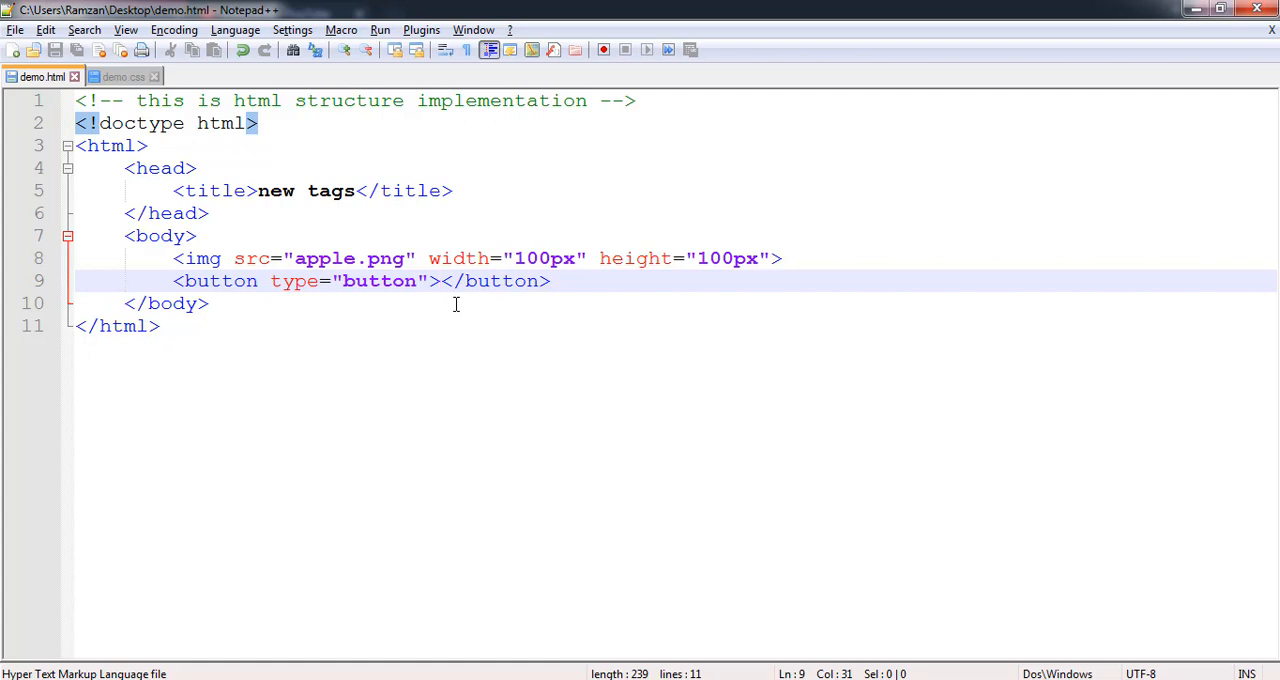
type("butt")
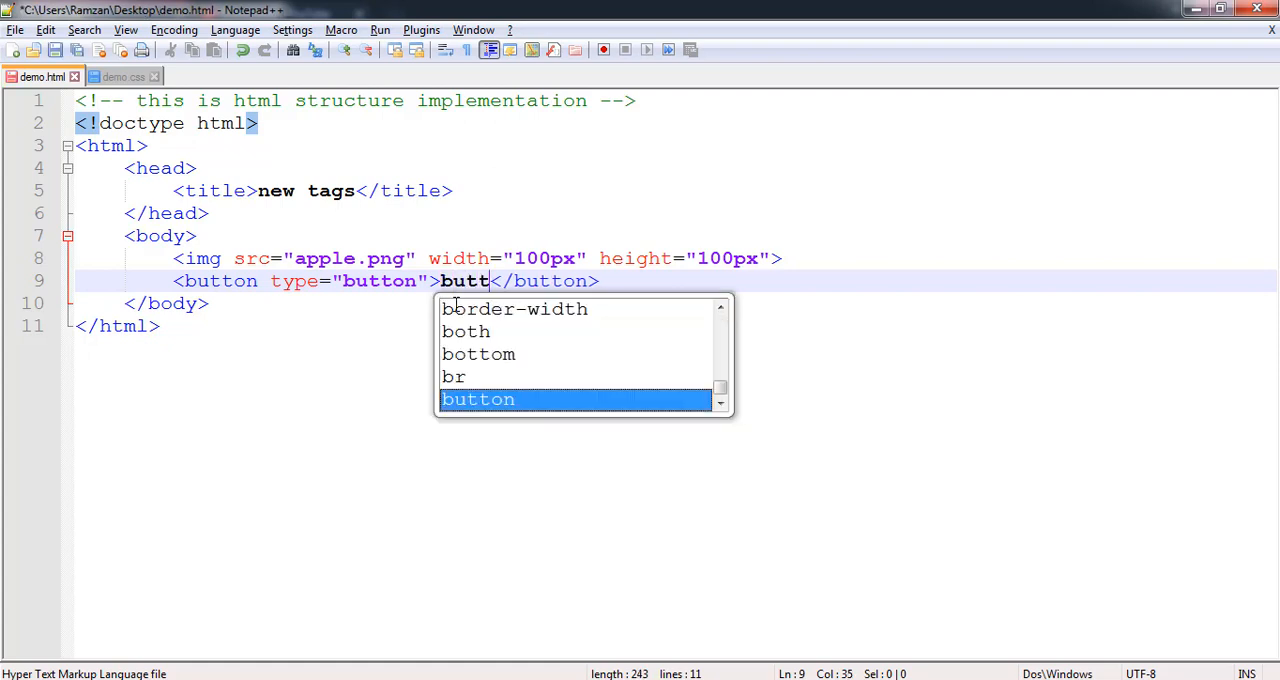
type("on")
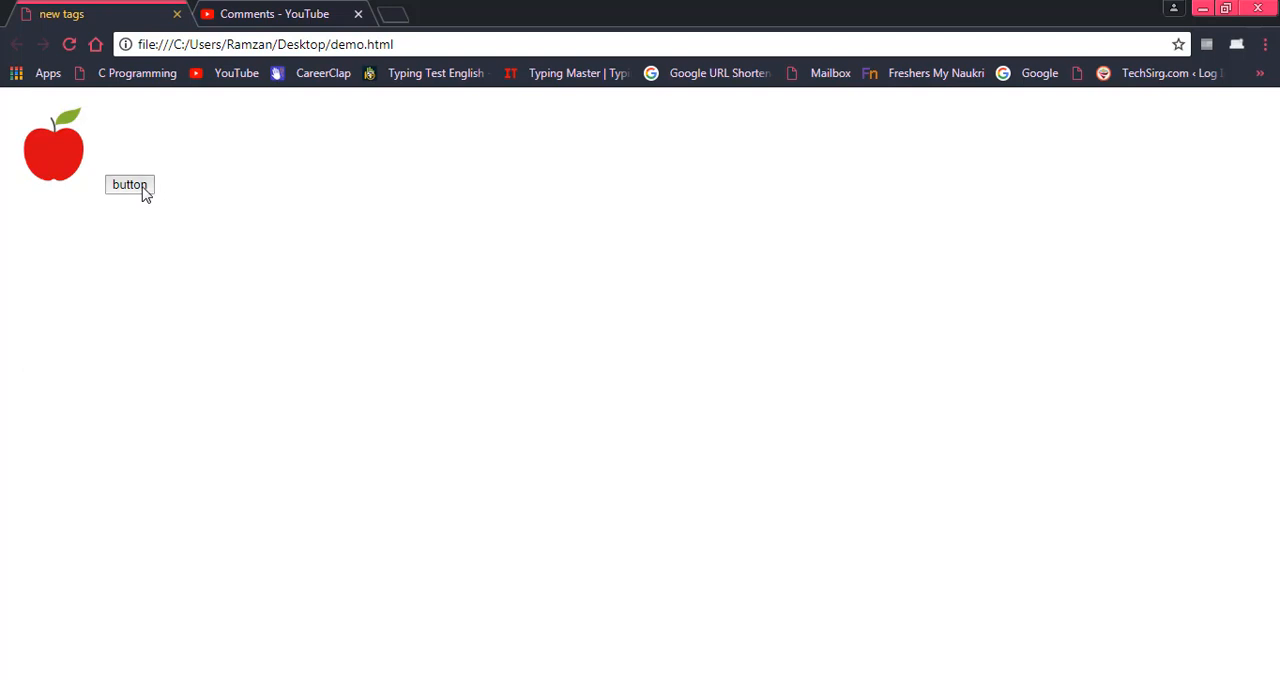
Step: Try pressing the new button on the previewed demo.html page in Chrome
double_click(128, 184)
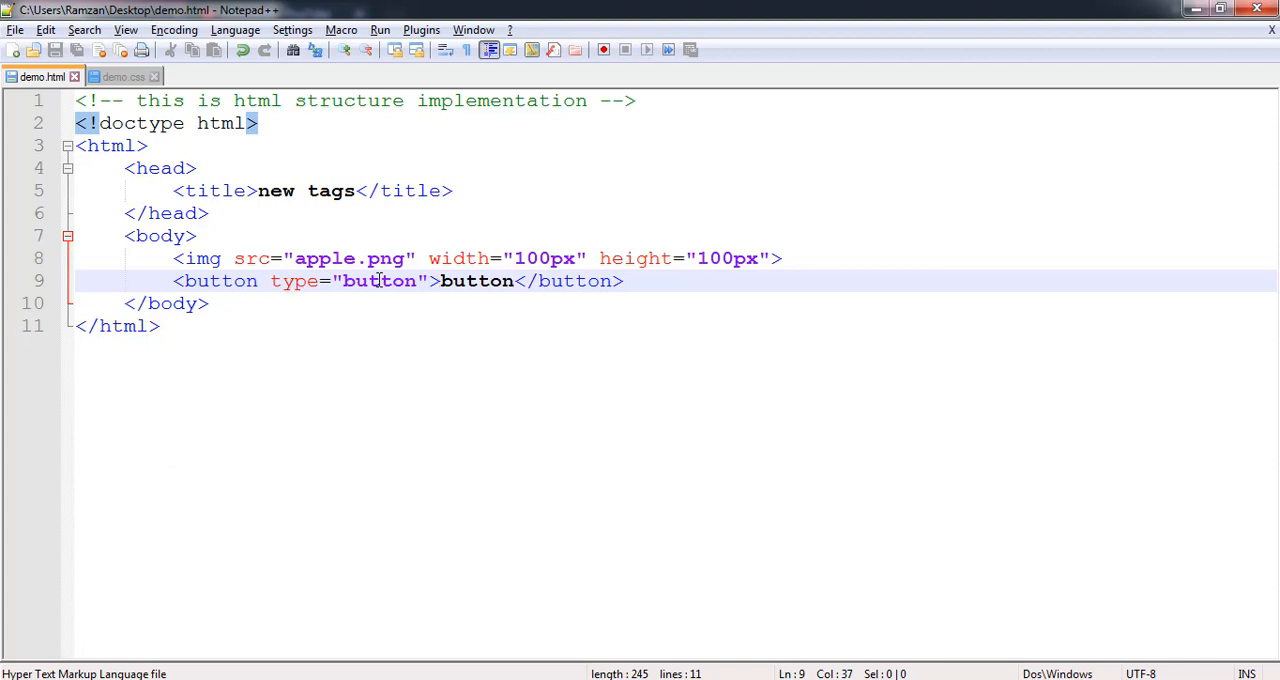
mouse_move(292, 280)
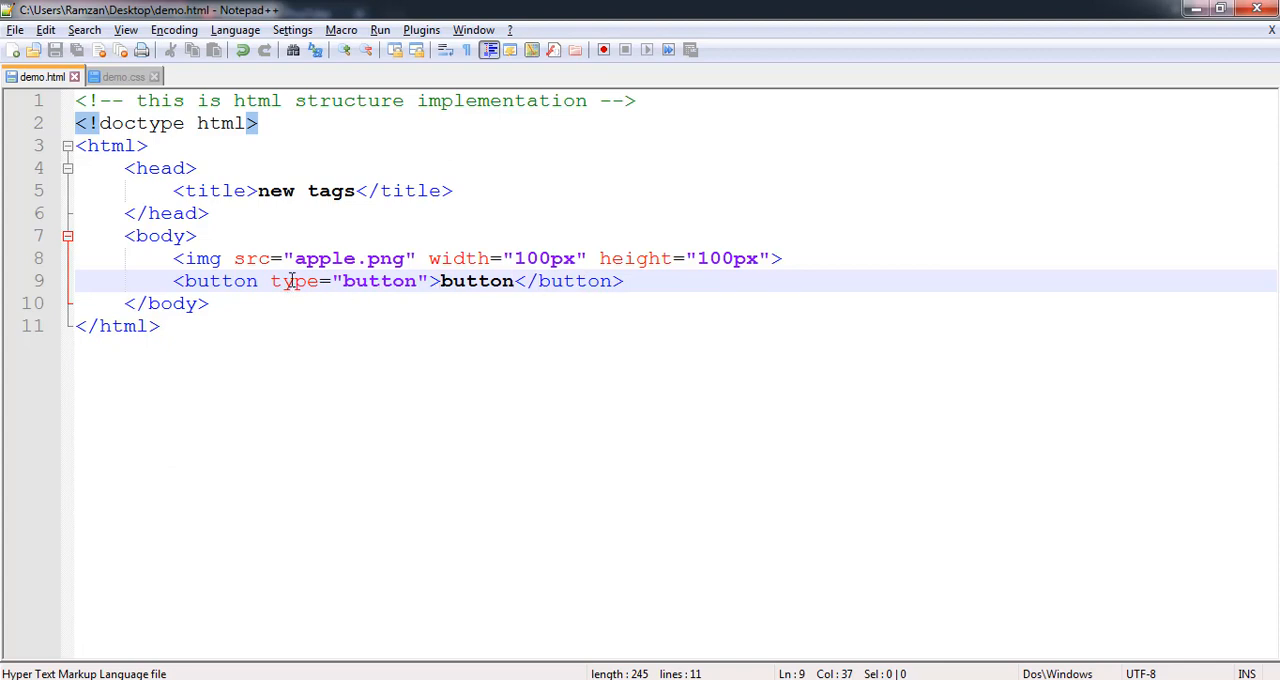